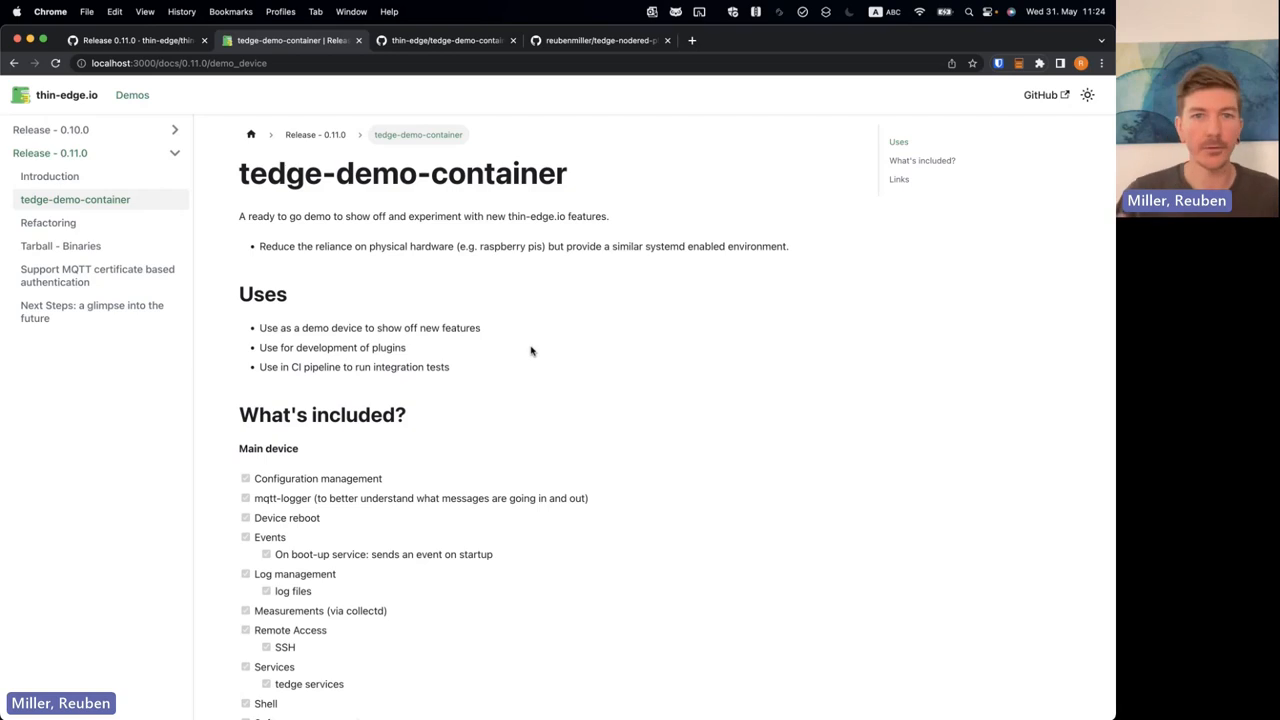
mouse_move(505, 215)
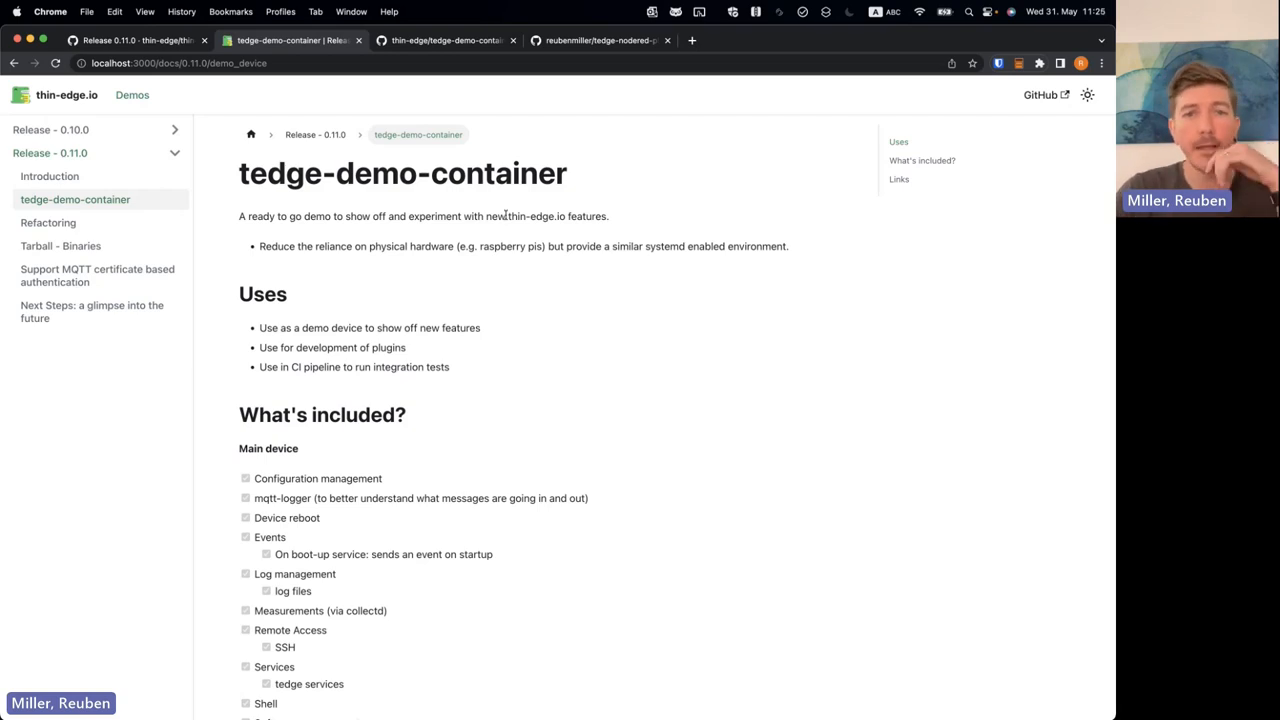
mouse_move(501, 277)
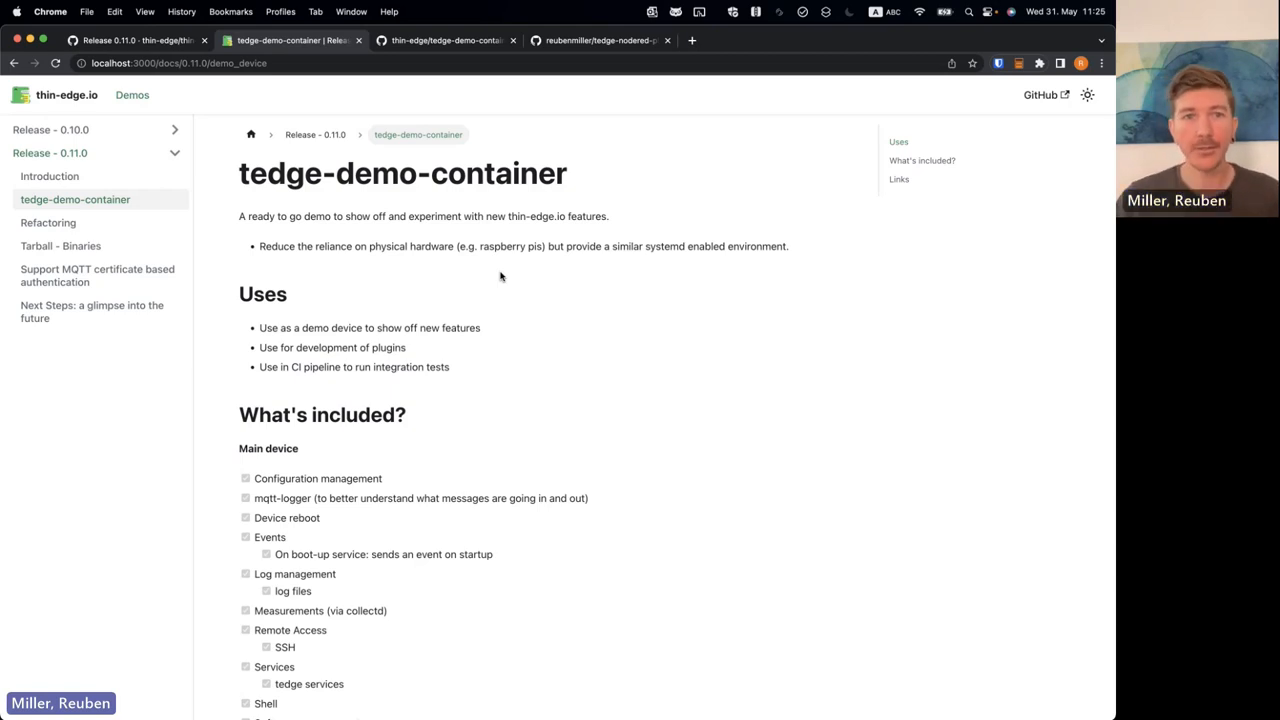
mouse_move(581, 366)
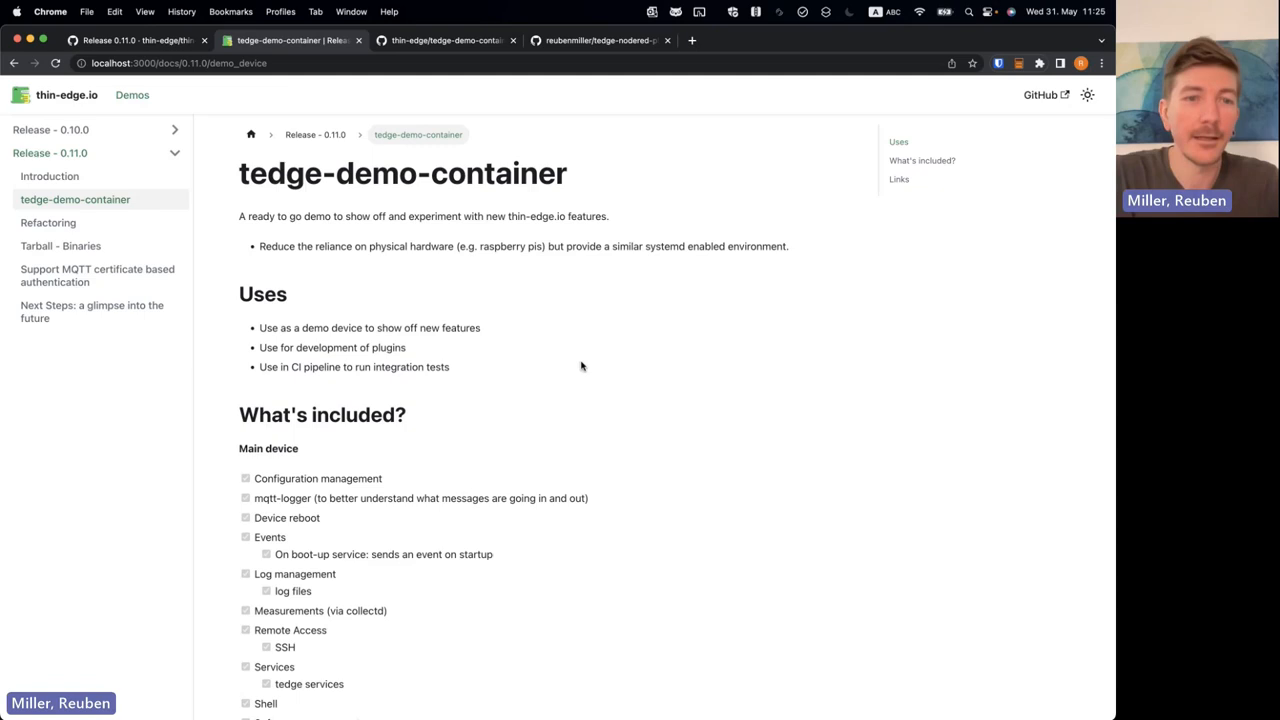
Scroll through the GitHub setup instructions, then bring the release-demo VS Code window forward
scroll(down, 3)
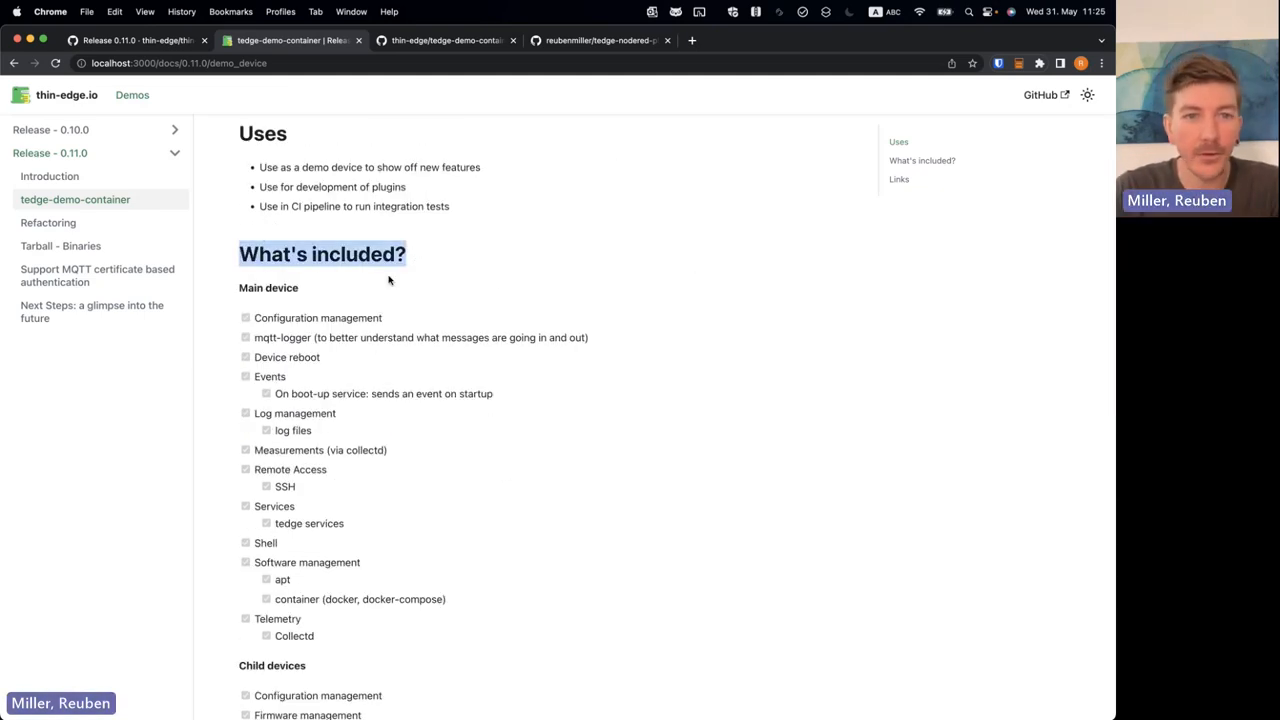
scroll(down, 3)
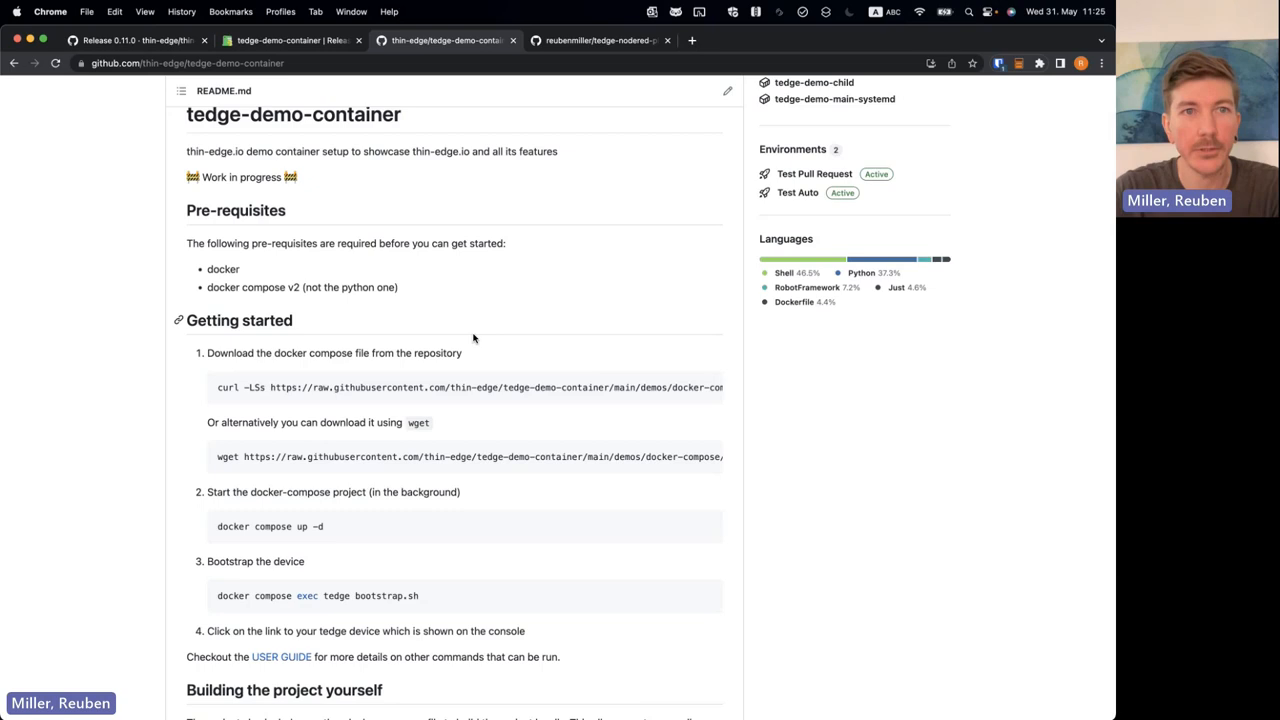
scroll(down, 3)
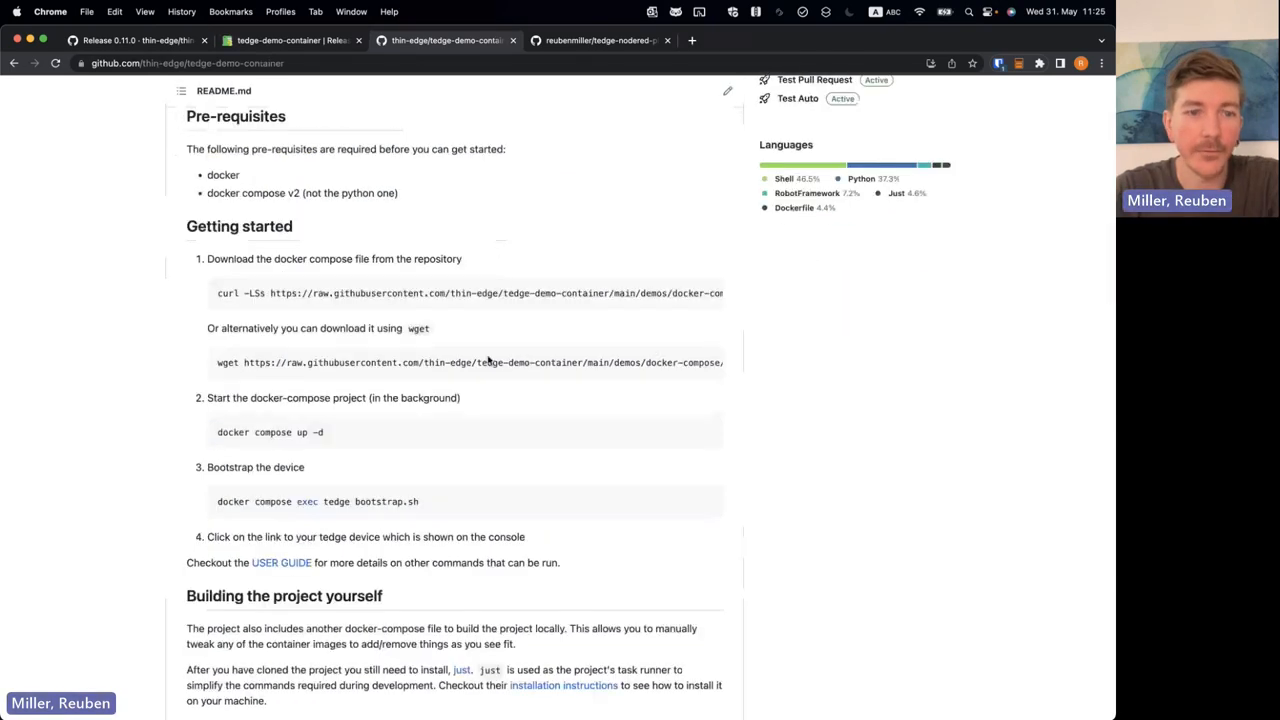
scroll(down, 3)
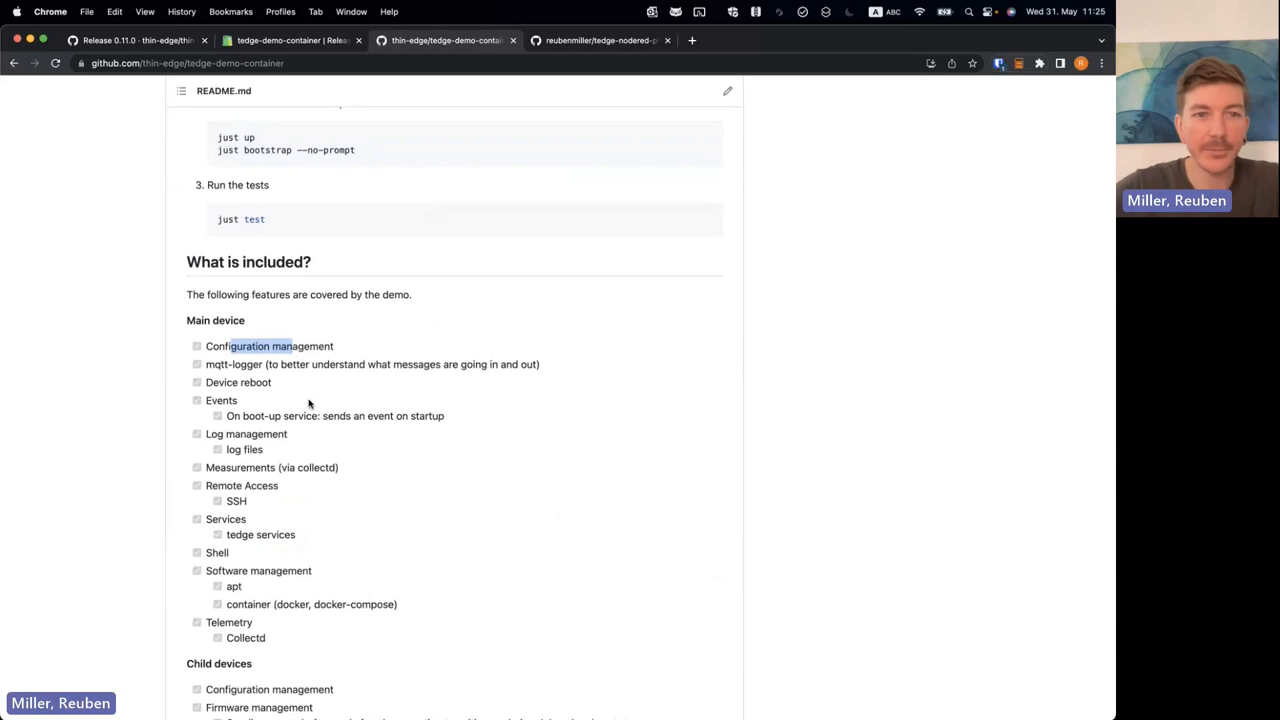
mouse_move(326, 480)
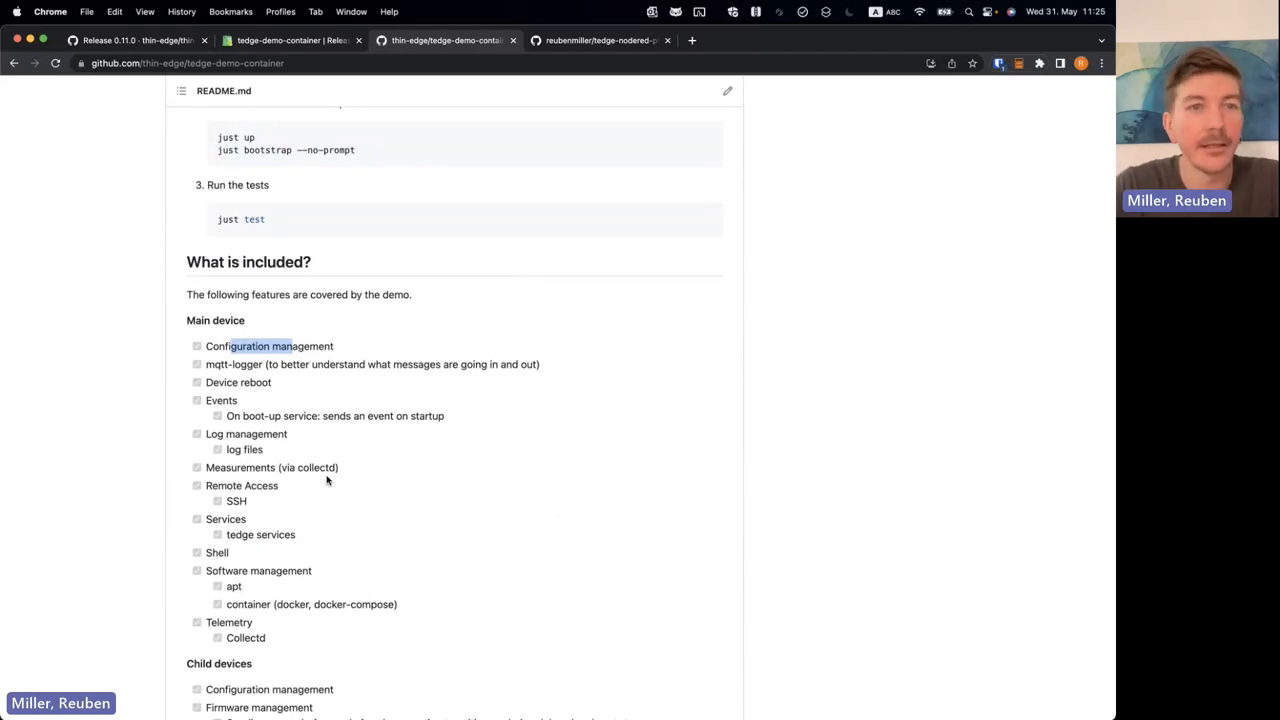
scroll(up, 3)
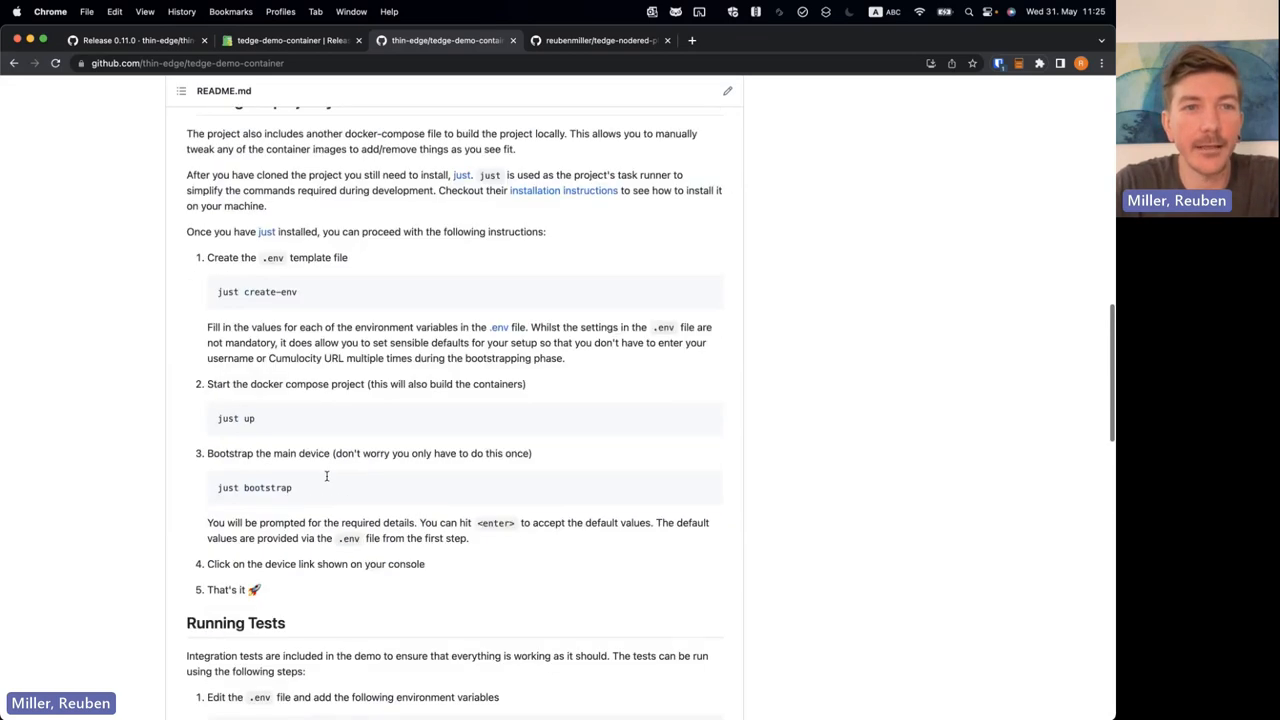
scroll(up, 3)
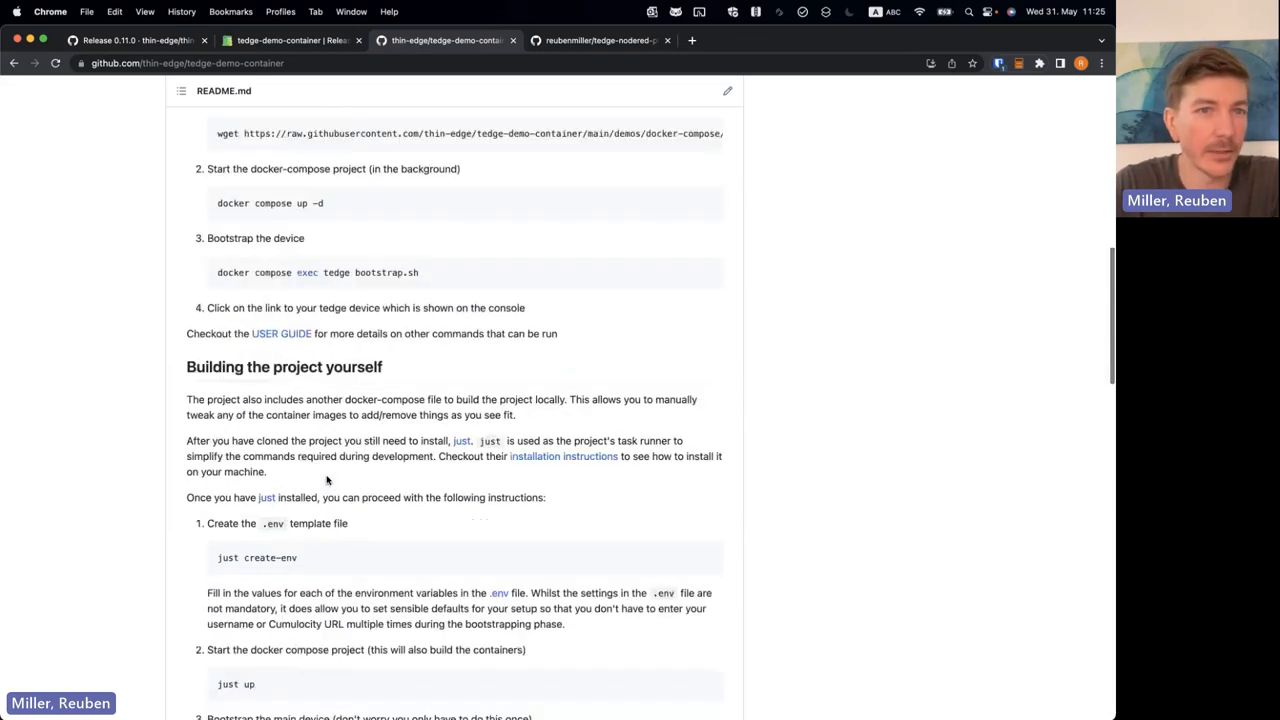
scroll(up, 3)
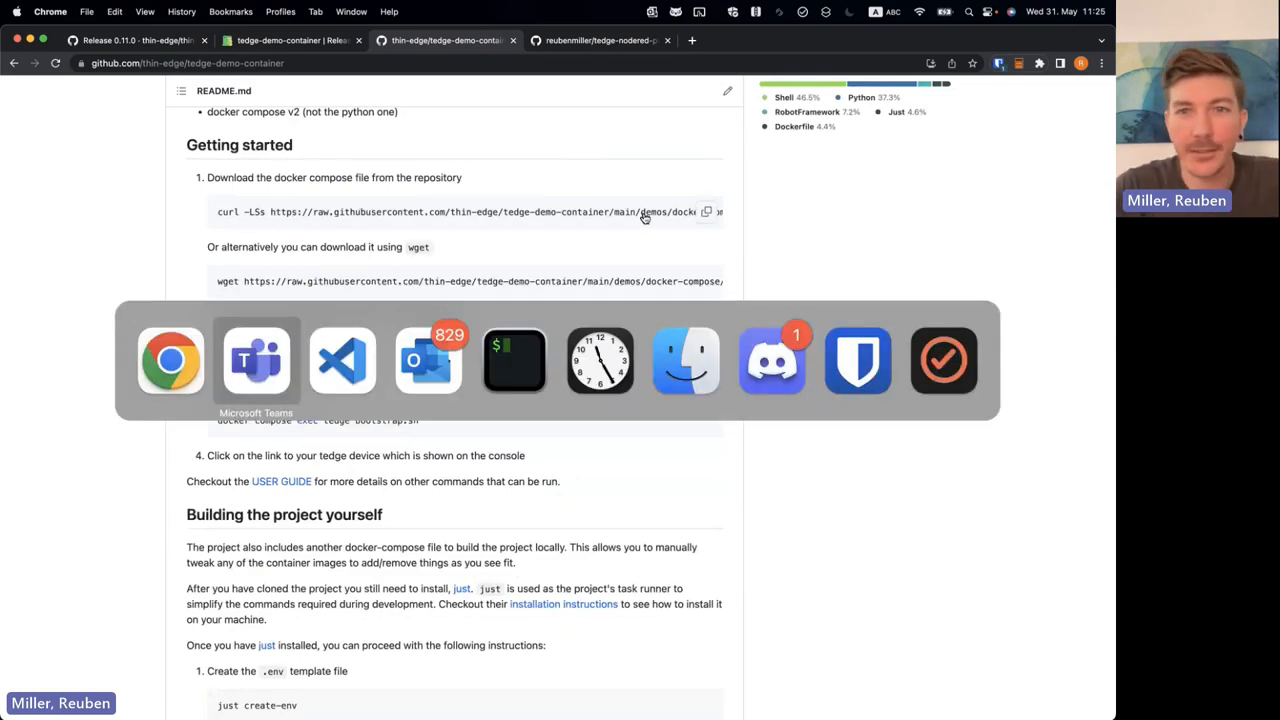
click(342, 360)
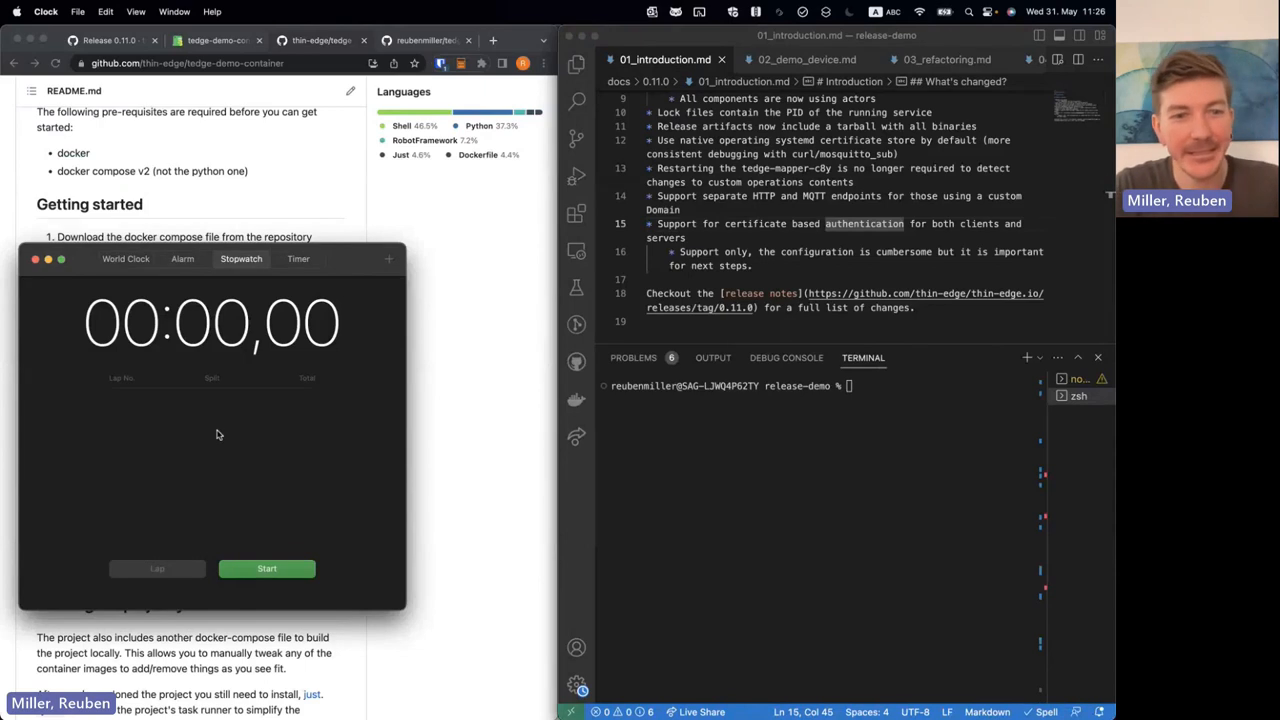
Start the stopwatch, create live-demo, download docker-compose.yaml into it and open the file
click(267, 568)
text(,l)
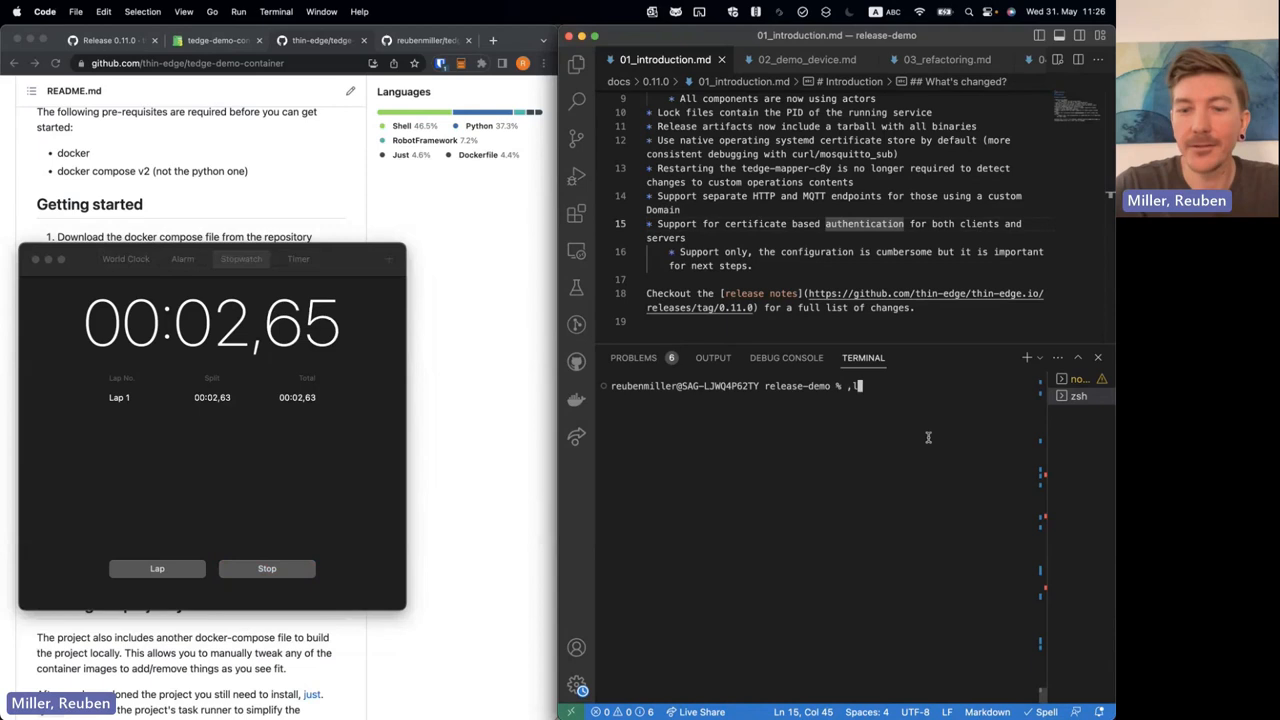
text(mkdir live-demo)
text(cd)
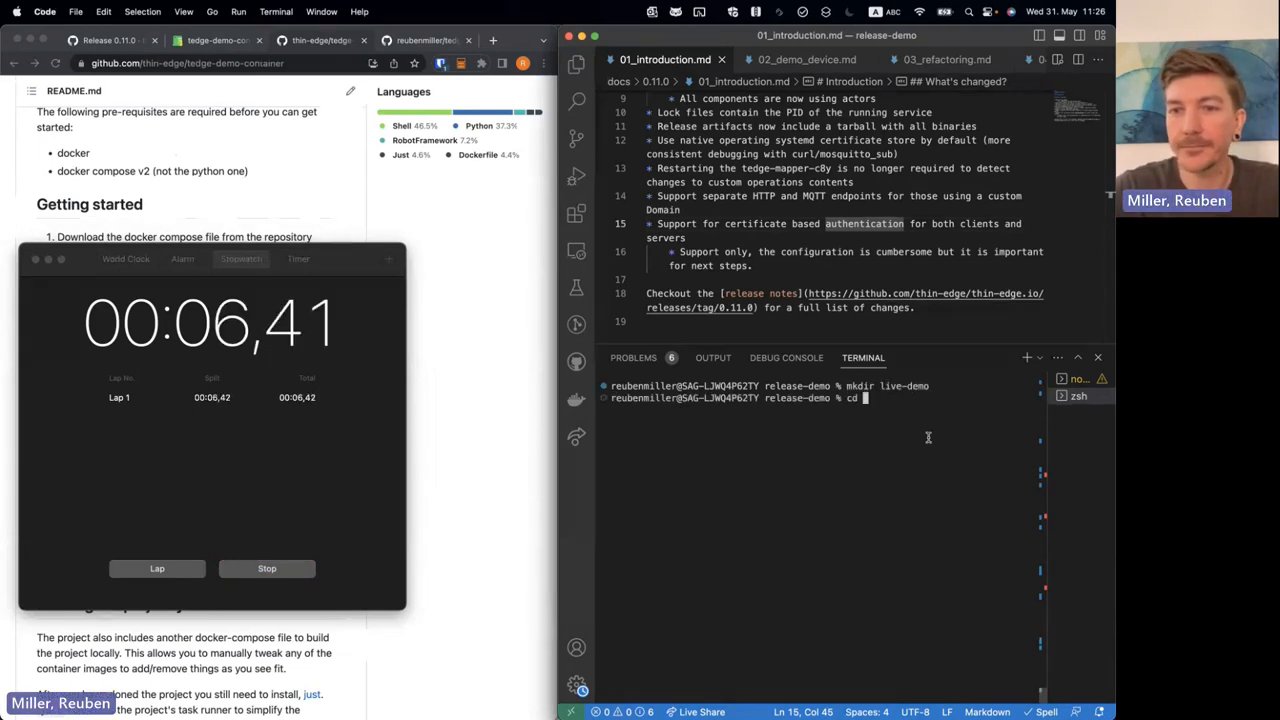
key(Return)
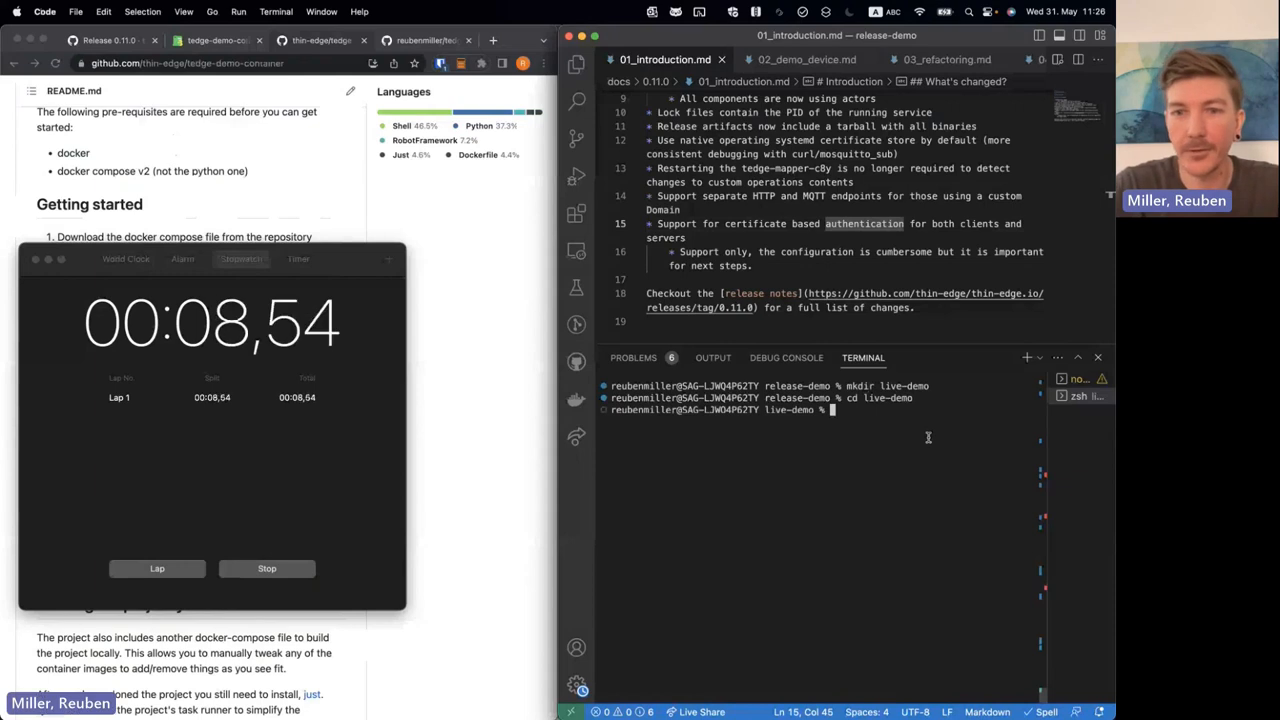
key(Return)
text(docker)
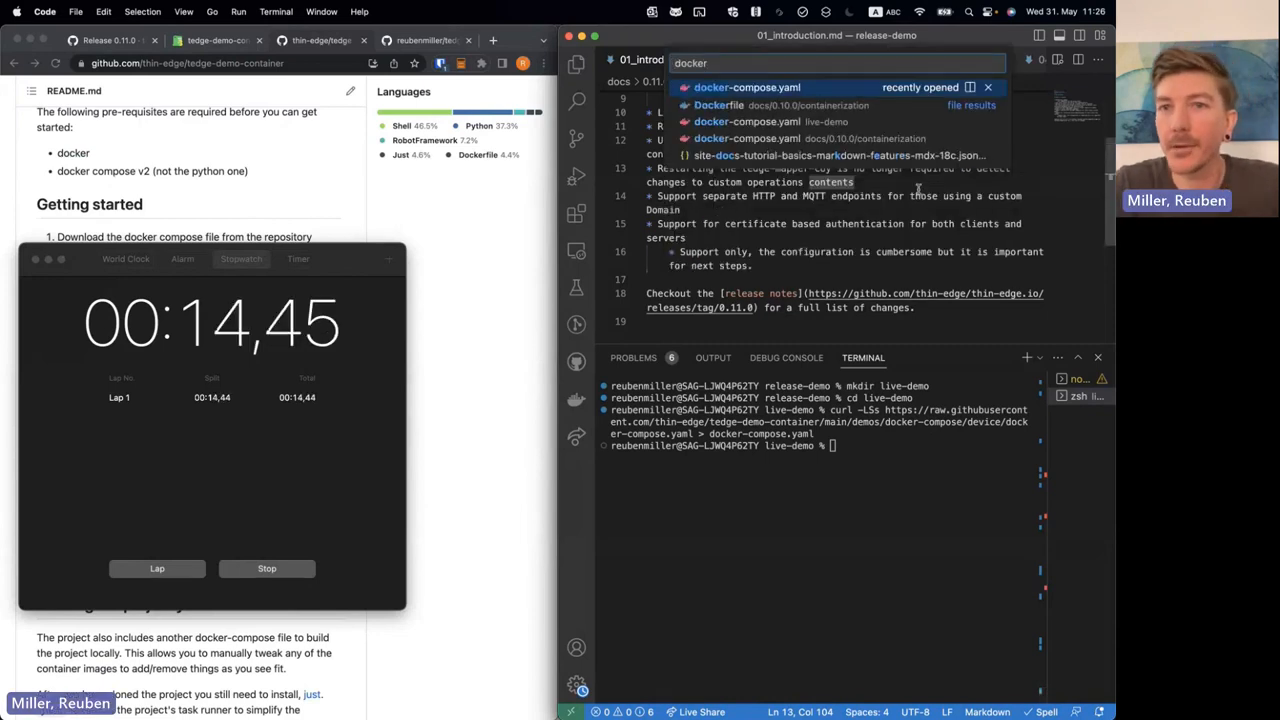
click(746, 87)
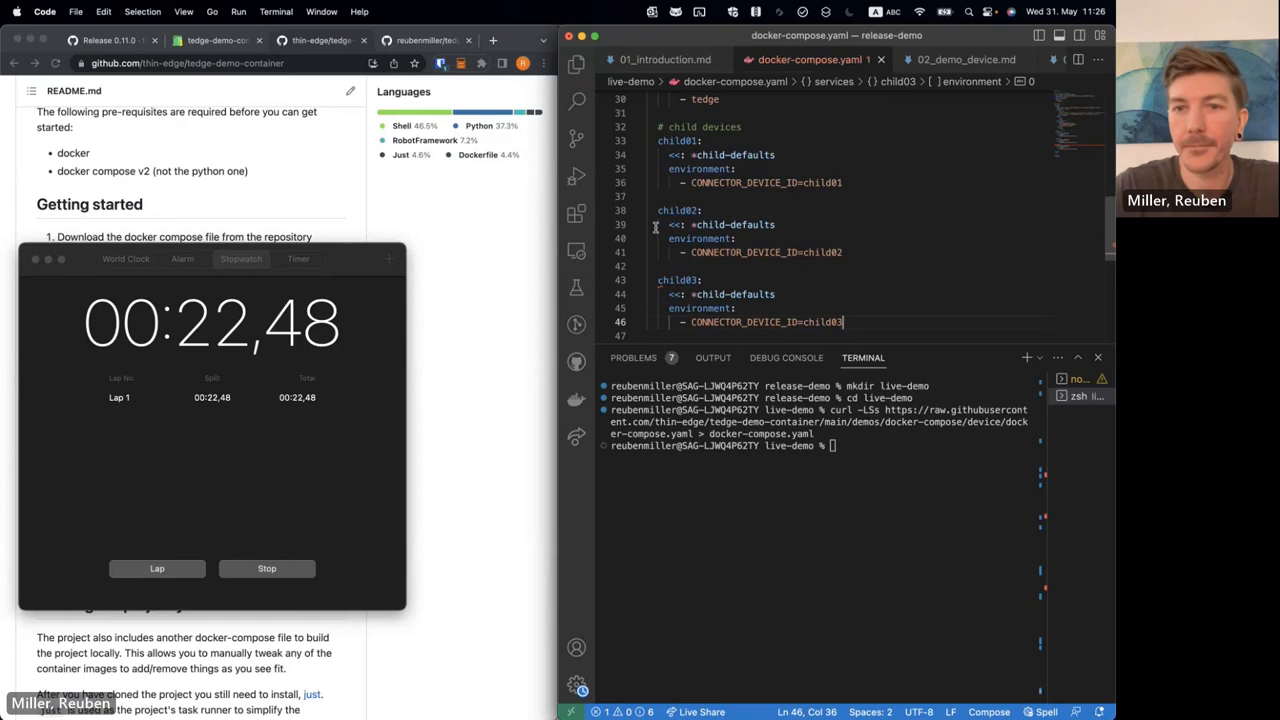
text(docker)
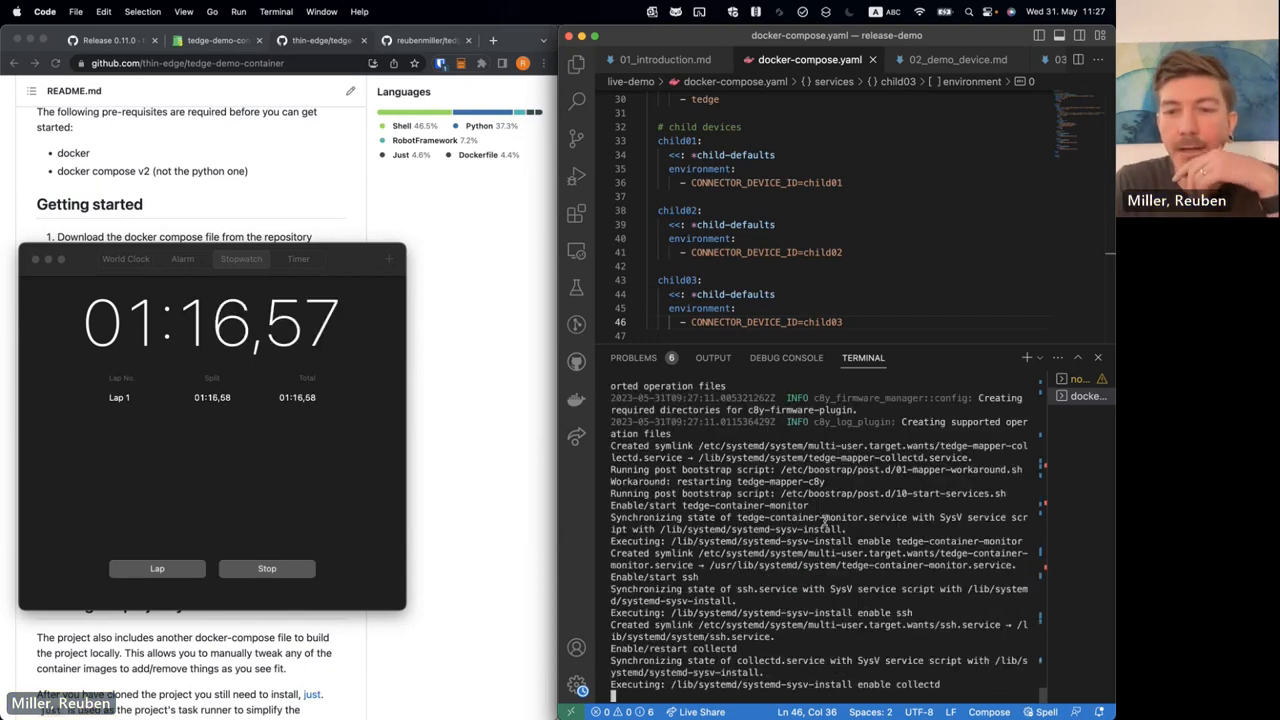
Run docker compose up -d and bootstrap.sh, then follow the device link to Cumulocity
click(266, 568)
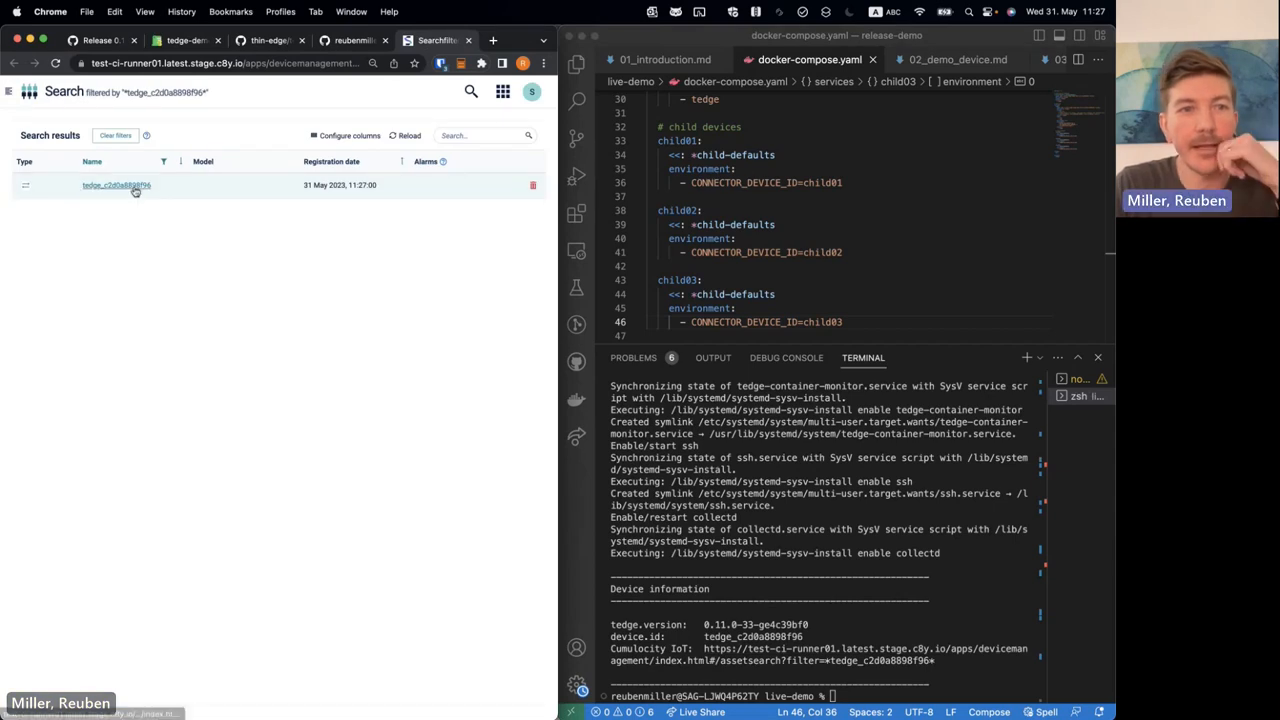
Open the tedge device from search results and list child01, child02 and child03
click(115, 185)
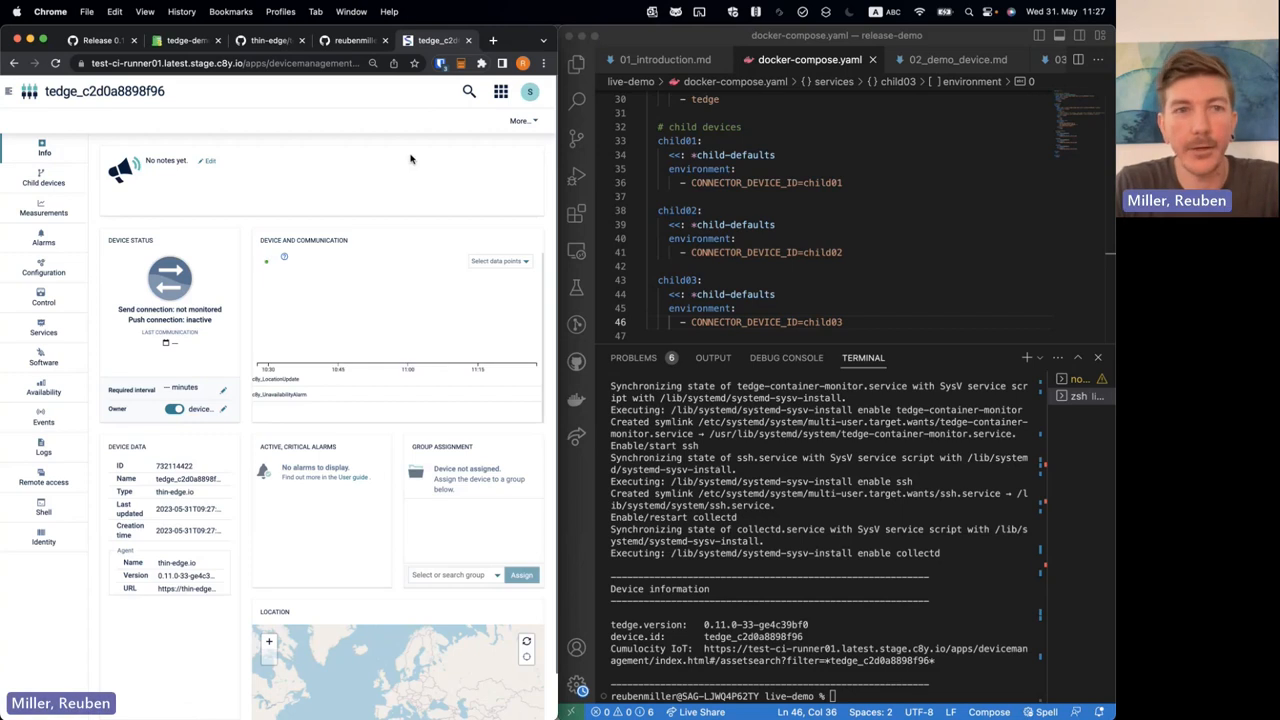
click(44, 164)
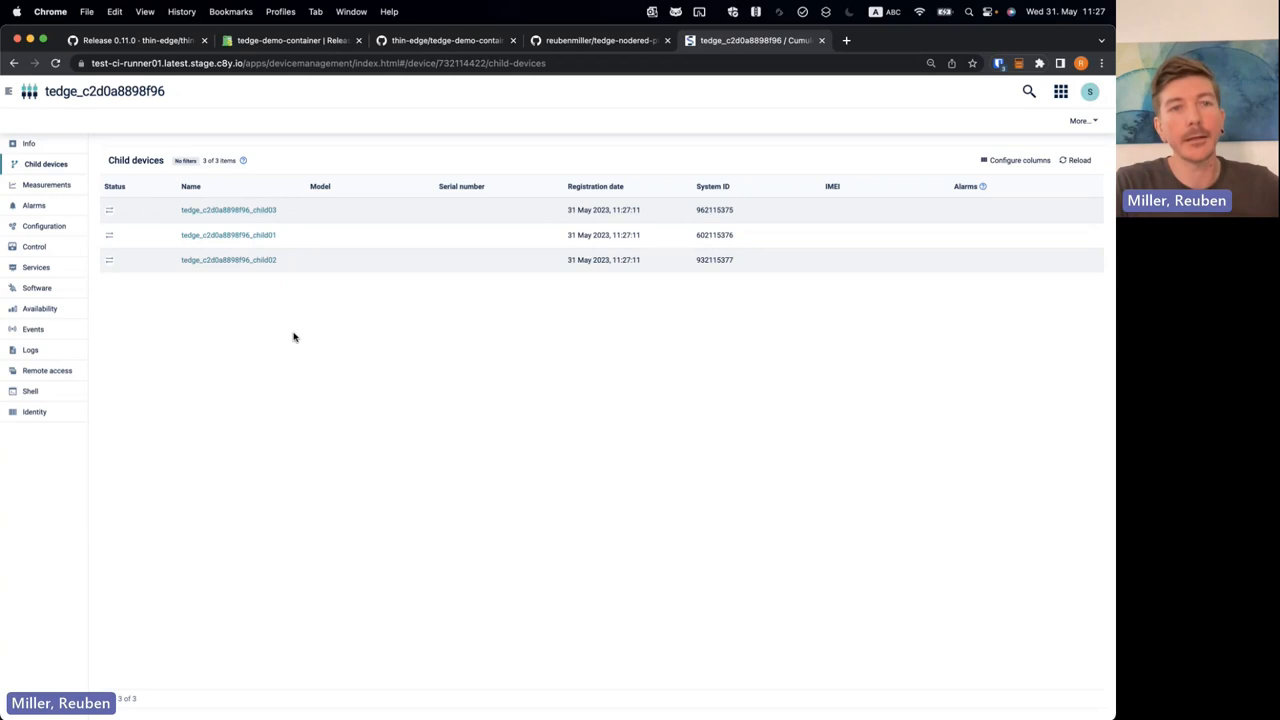
mouse_move(36, 267)
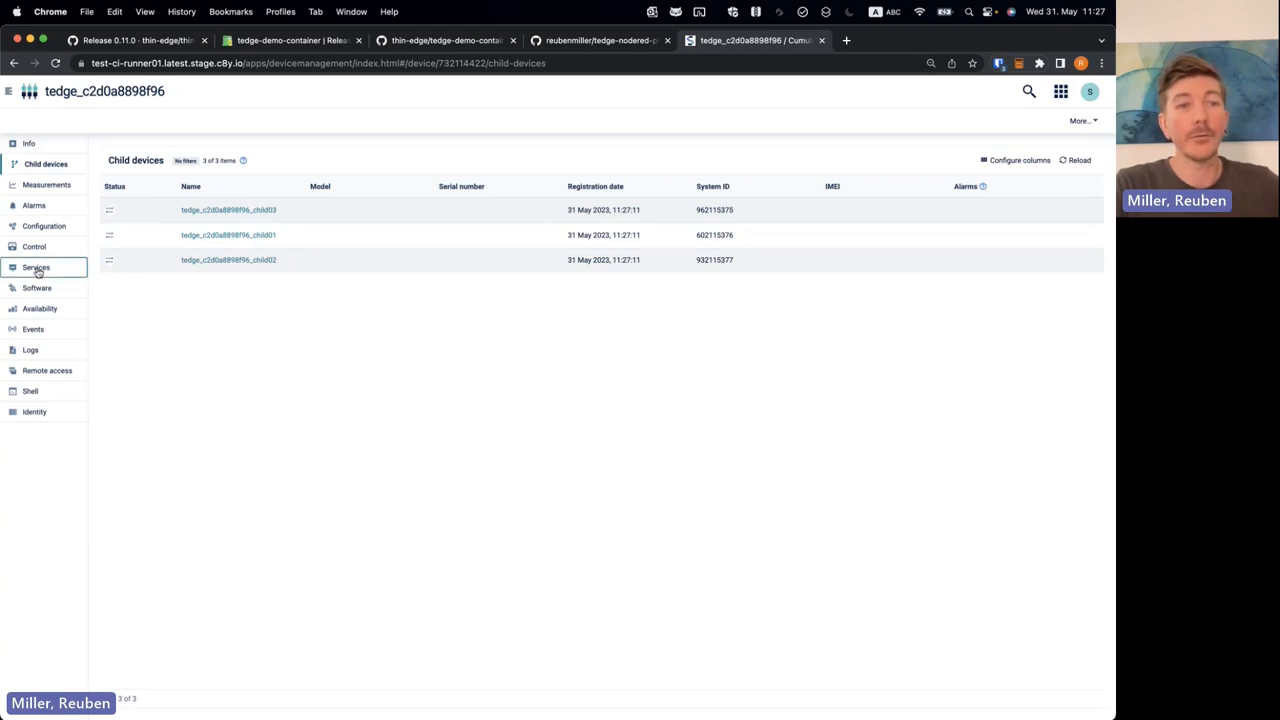
Review the device's 15 running services, its installed software and its empty logs page
click(36, 267)
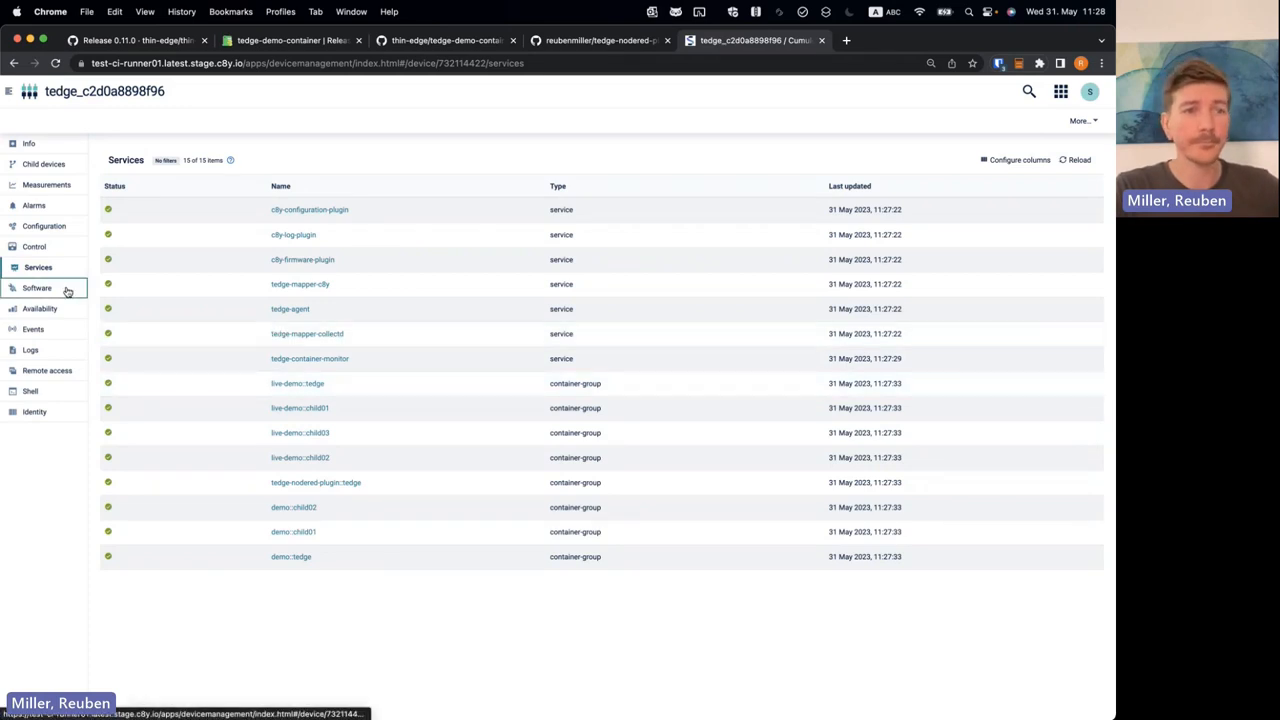
click(37, 288)
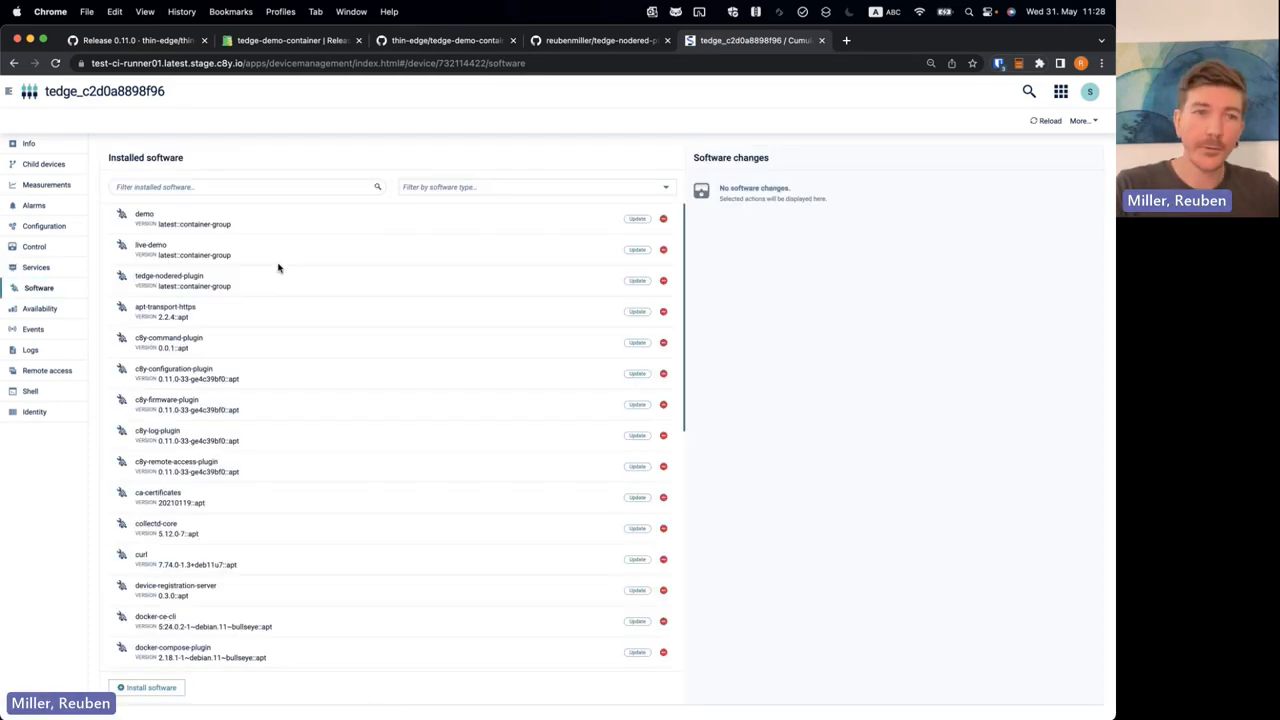
mouse_move(283, 548)
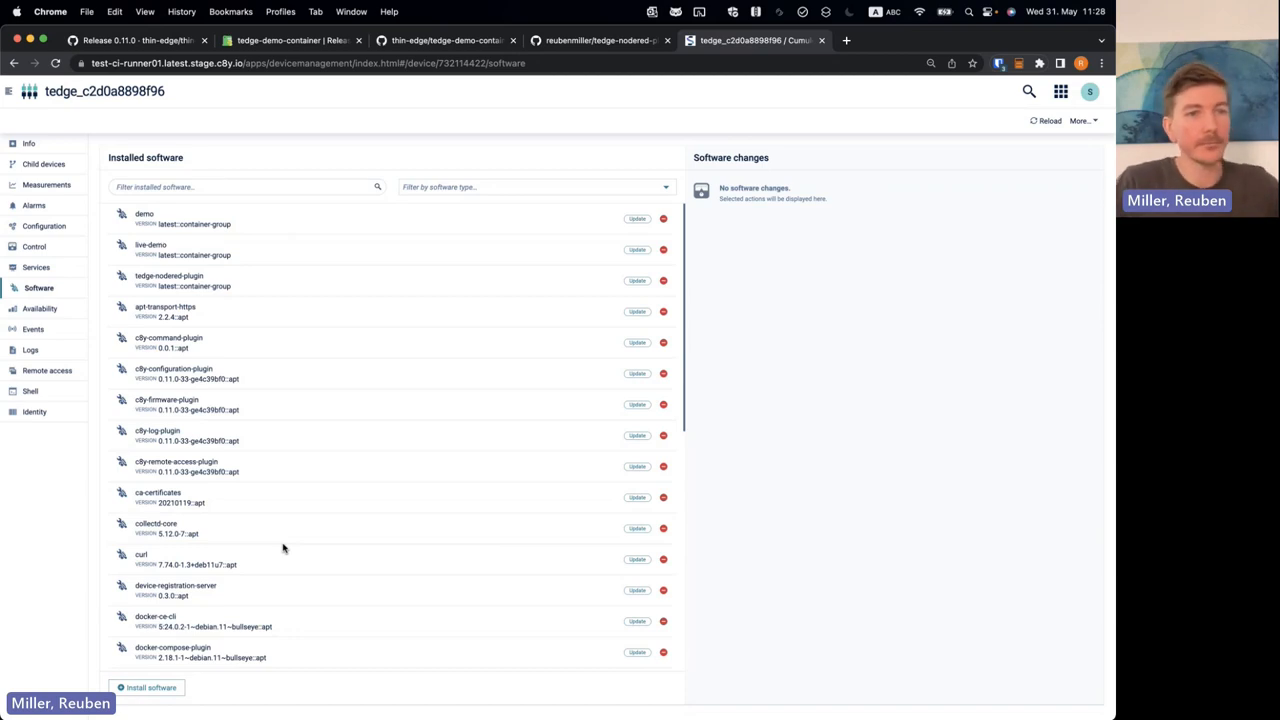
click(32, 349)
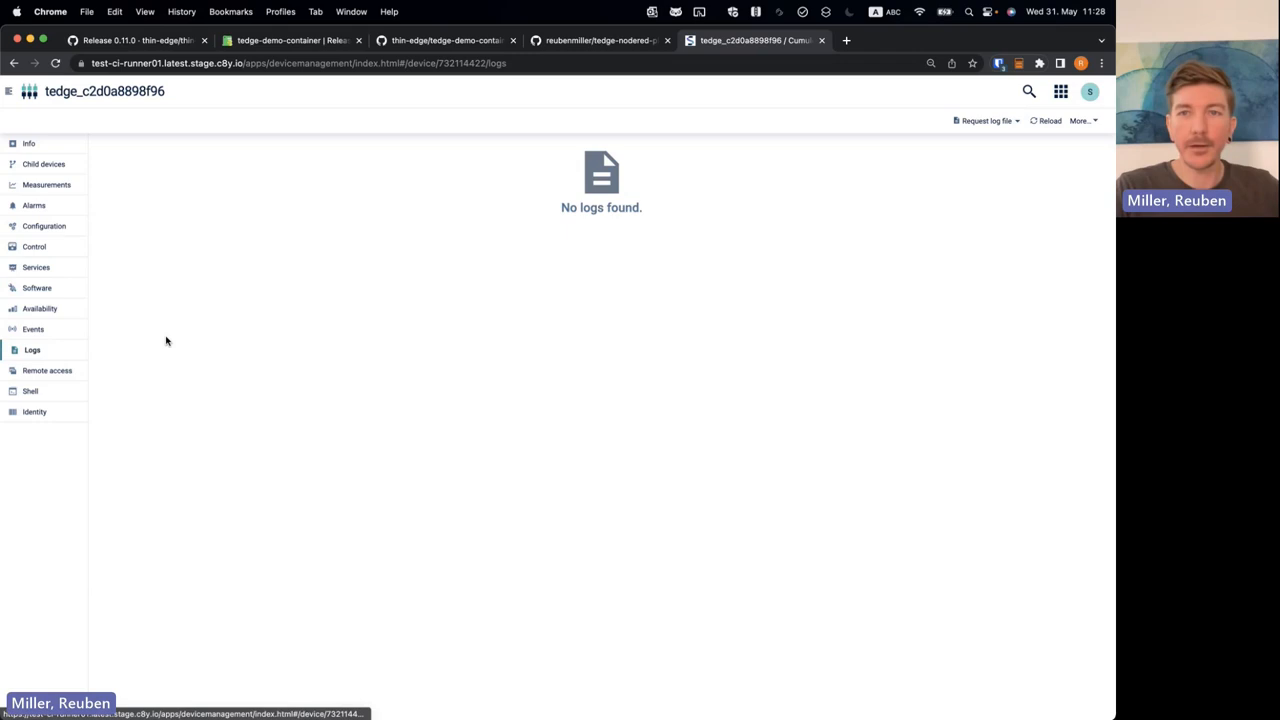
Execute cat /etc/os* in the device Shell and read the Debian GNU/Linux 11 response
click(32, 391)
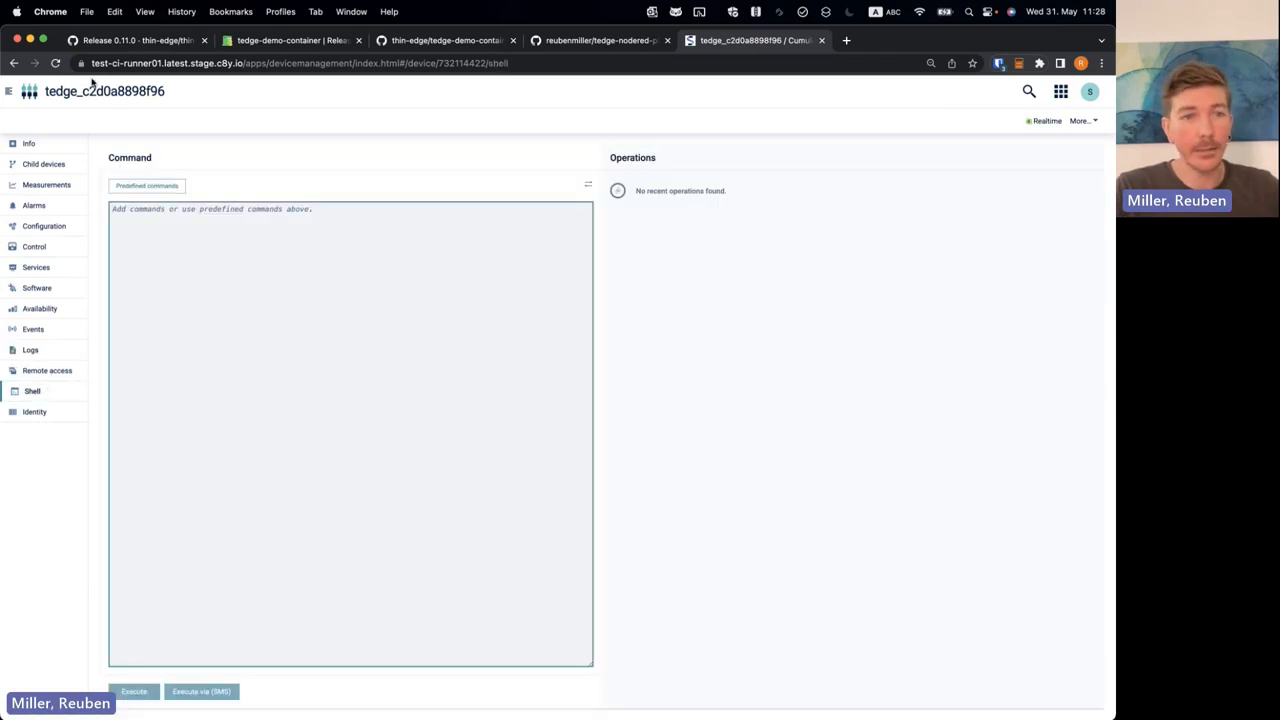
text(cat /et)
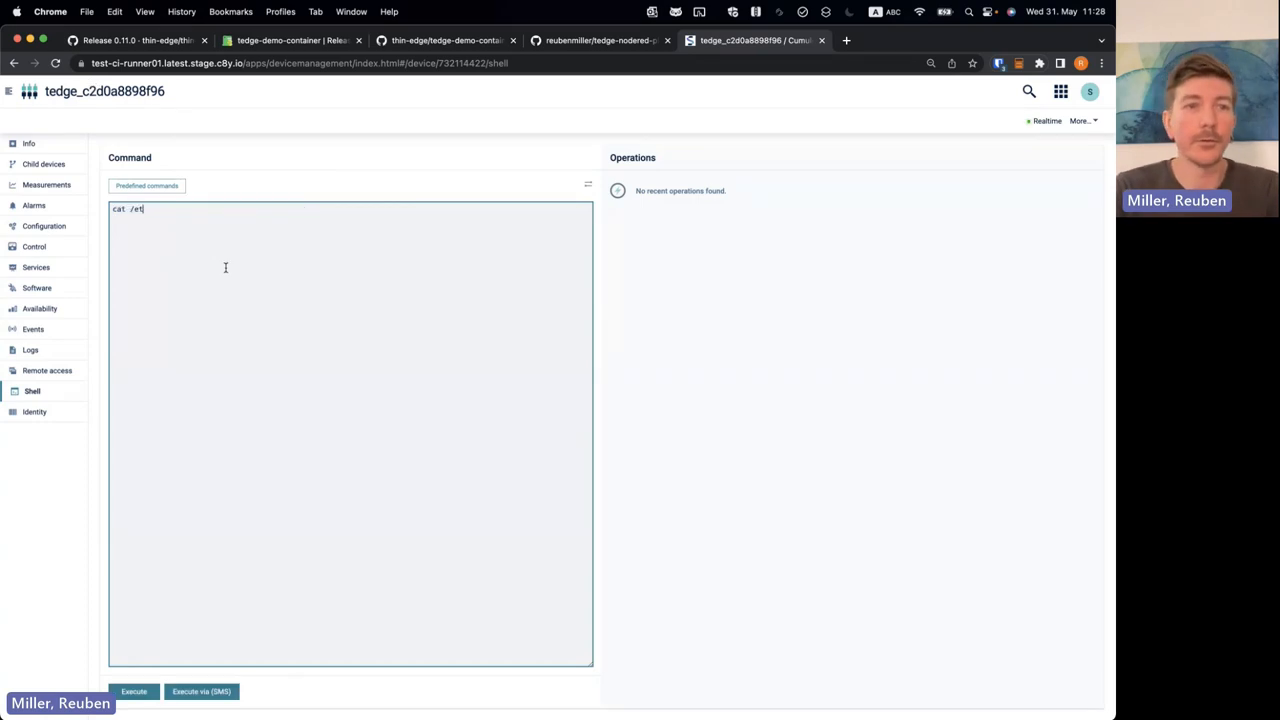
text(c/)
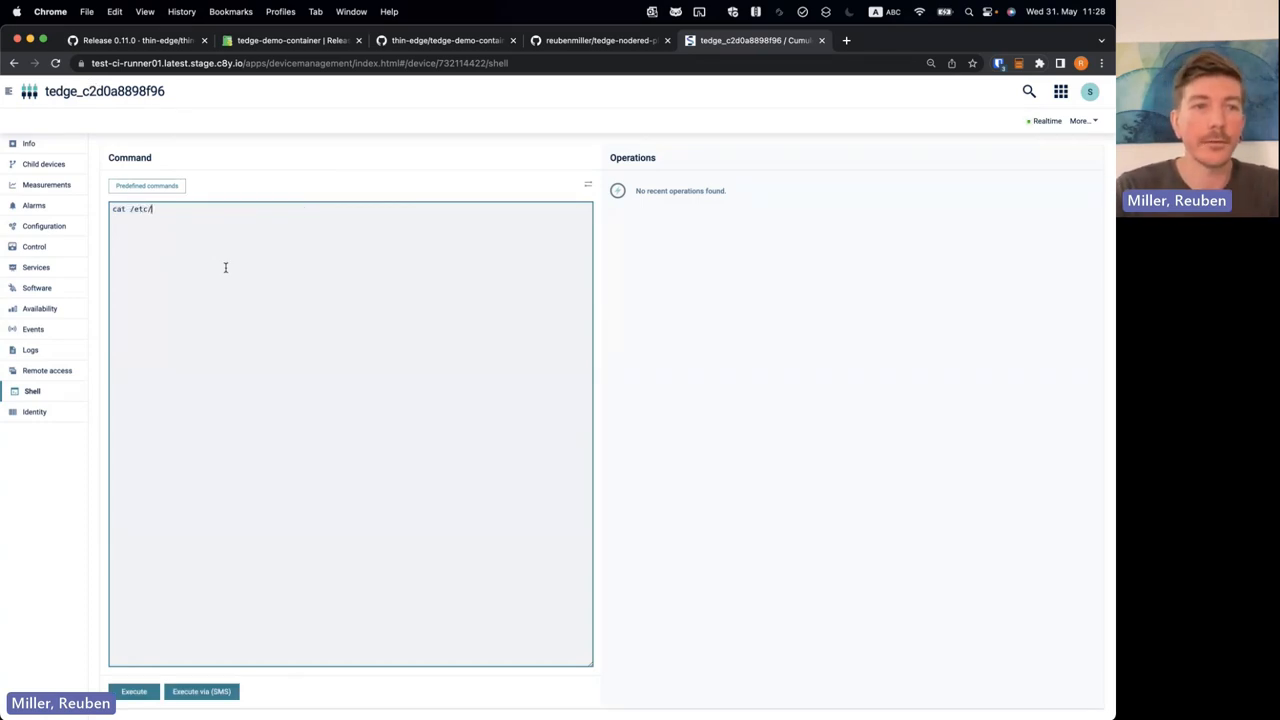
click(133, 691)
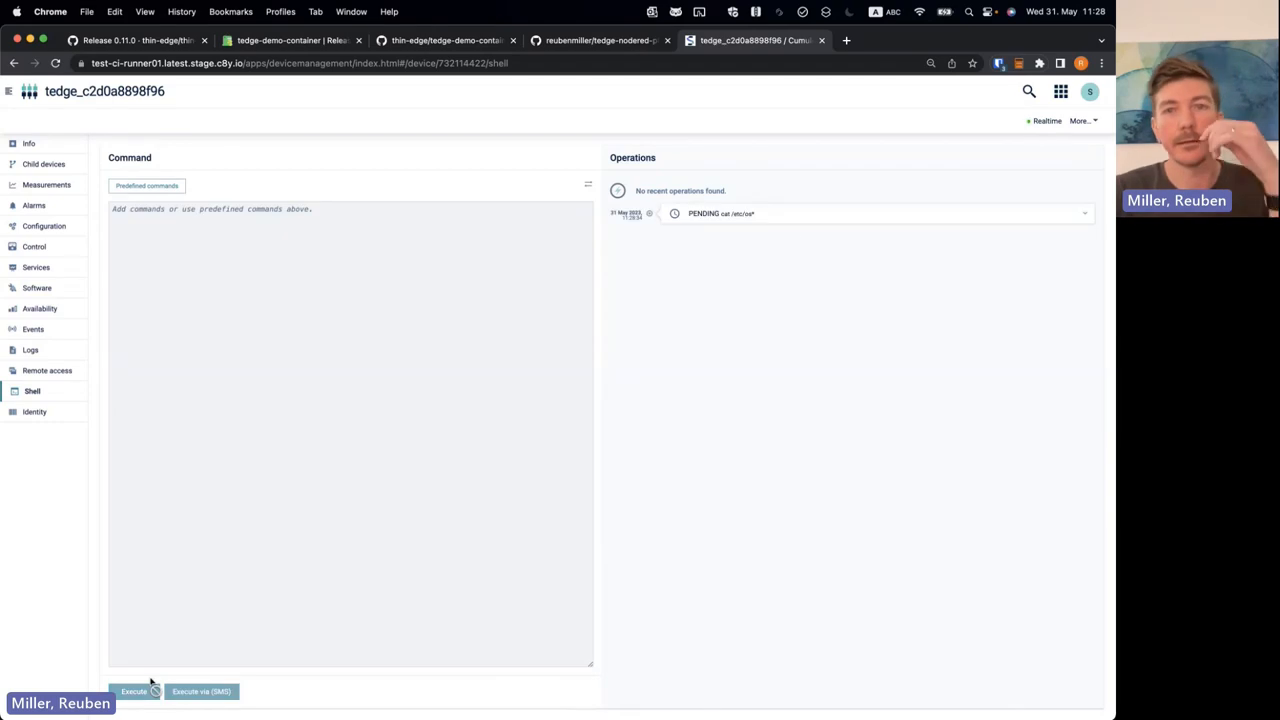
click(133, 691)
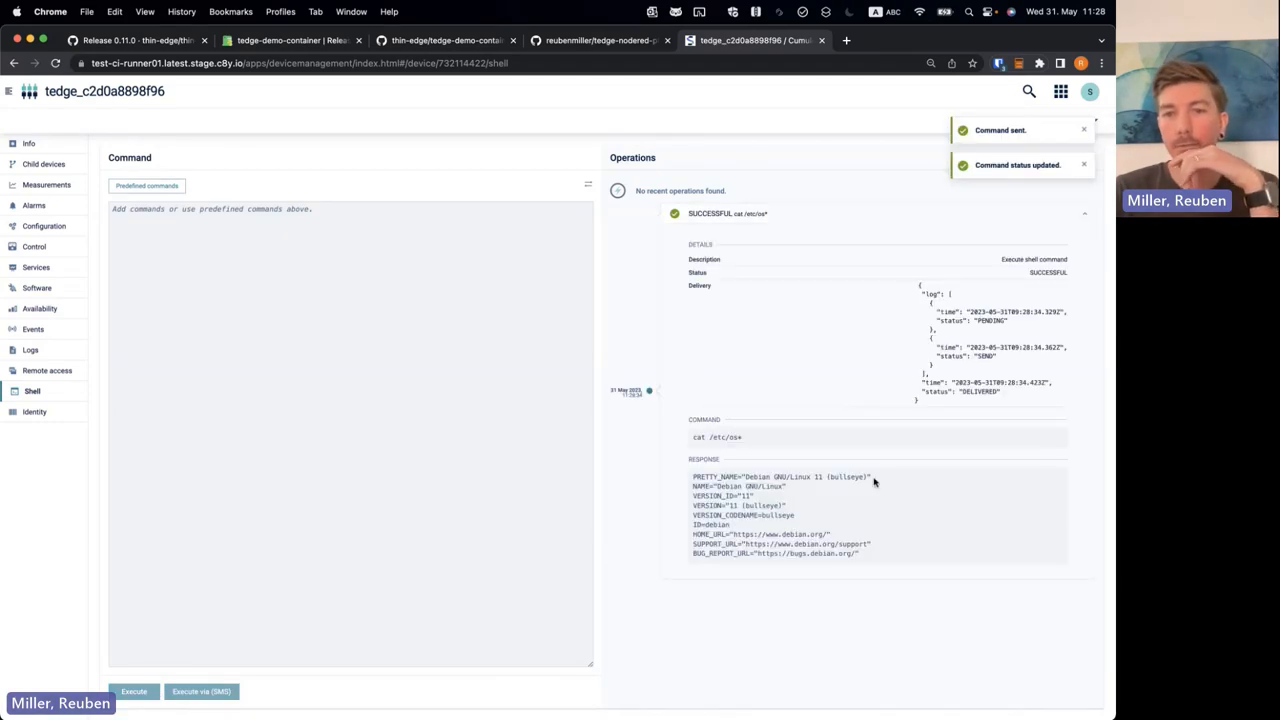
click(1085, 213)
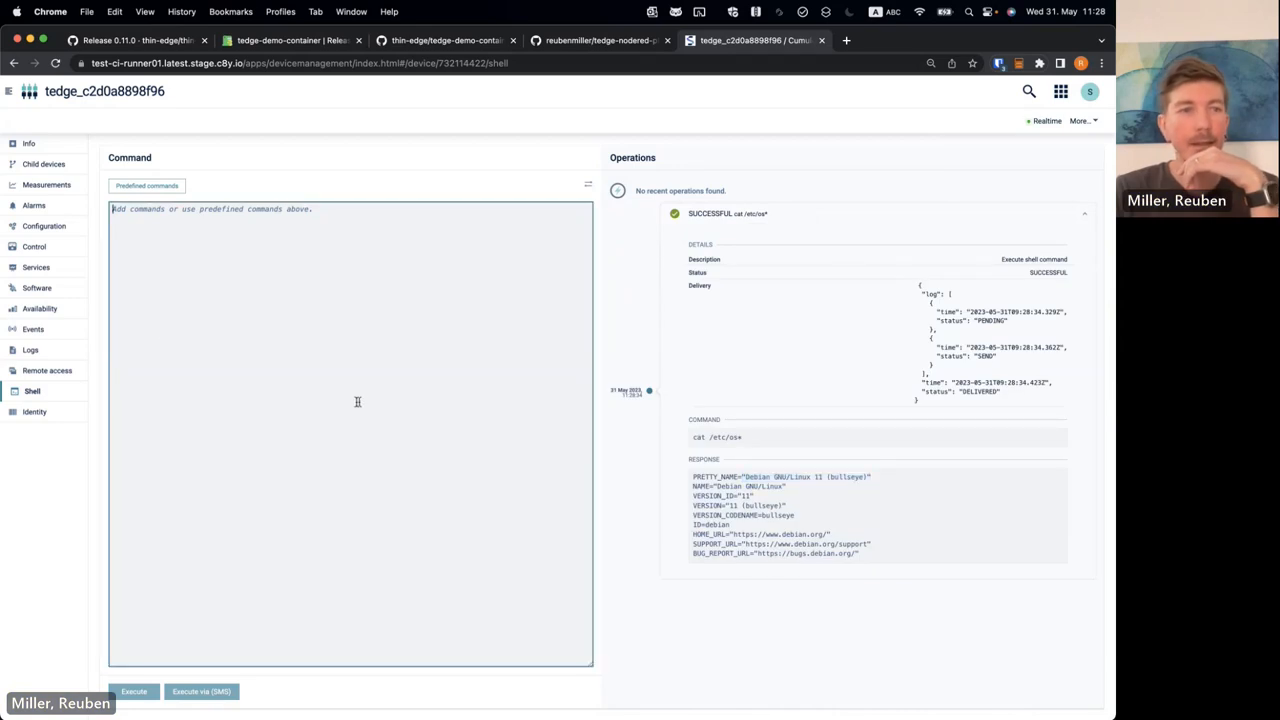
mouse_move(221, 292)
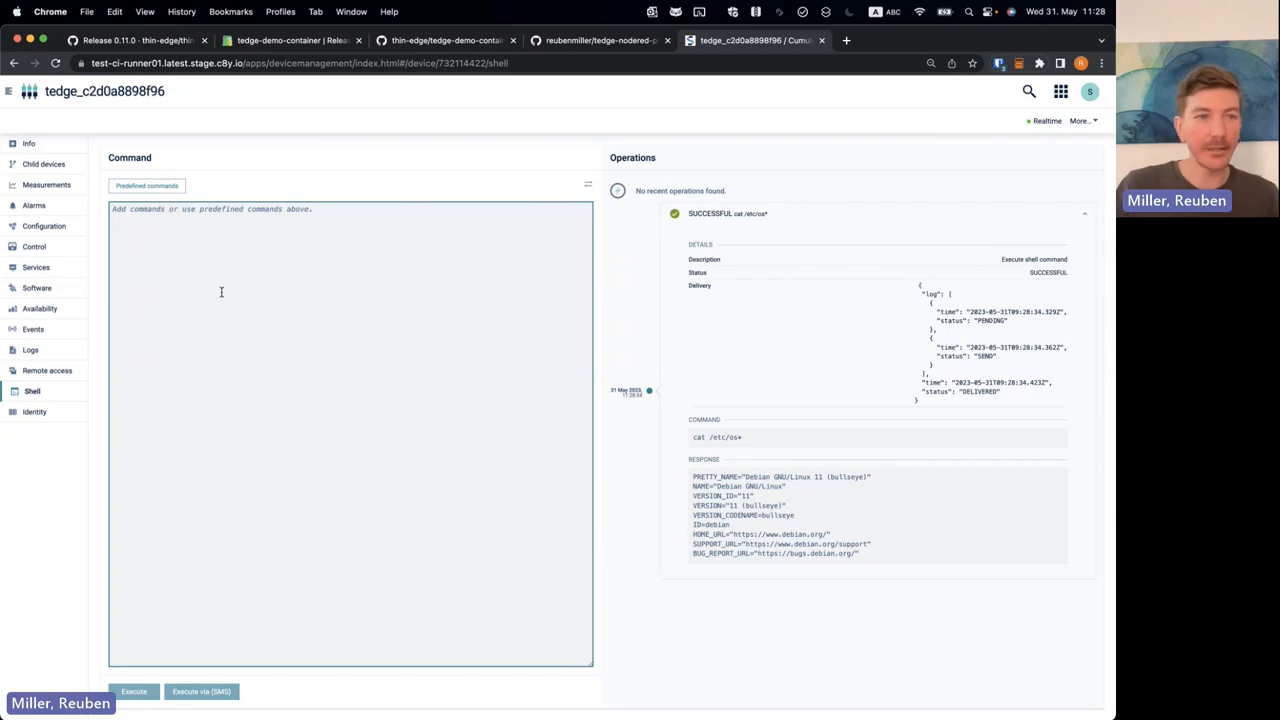
Add a webssh SSH endpoint for 127.0.0.1 port 22 with username and password sign-in
click(48, 370)
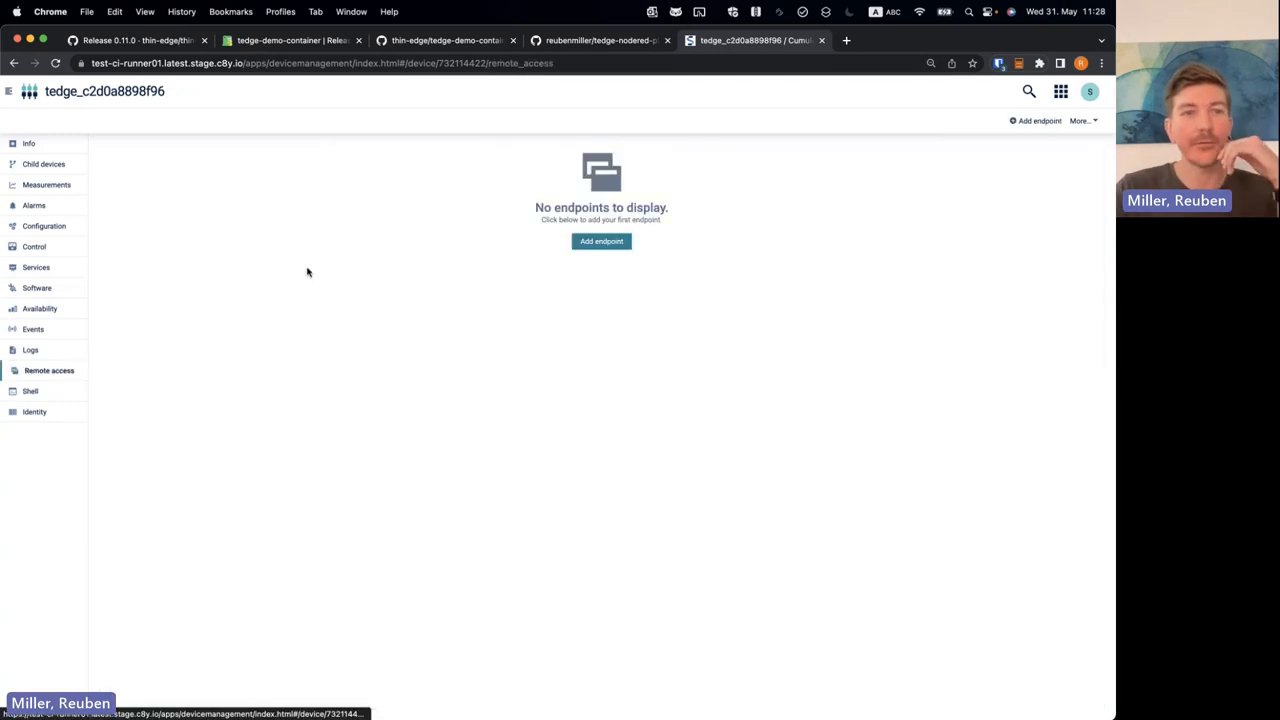
click(601, 241)
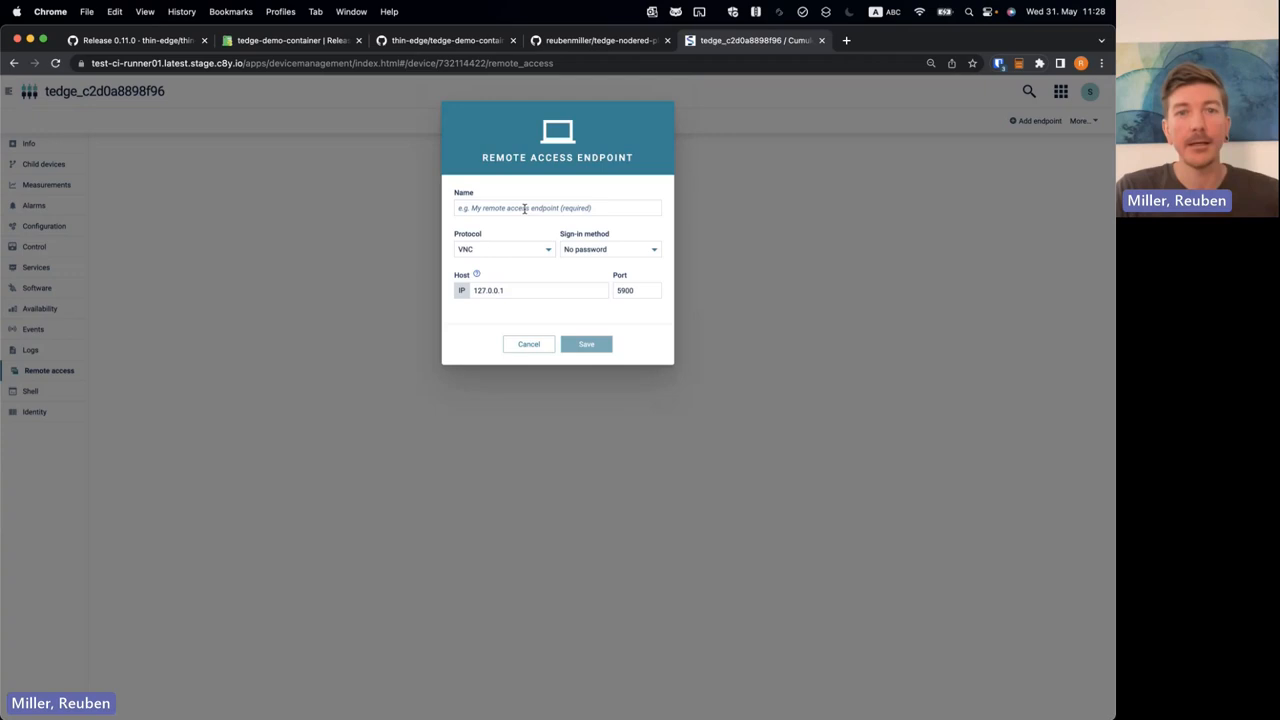
click(503, 249)
text(iotadmin)
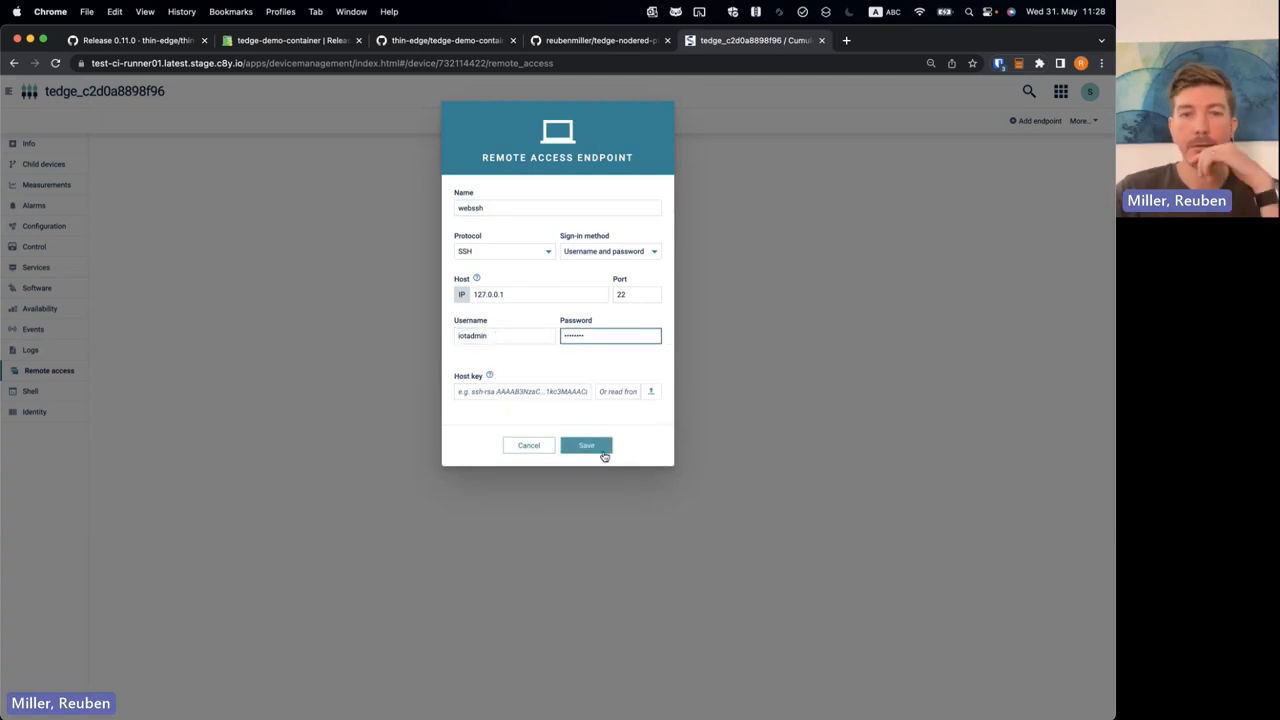
click(586, 445)
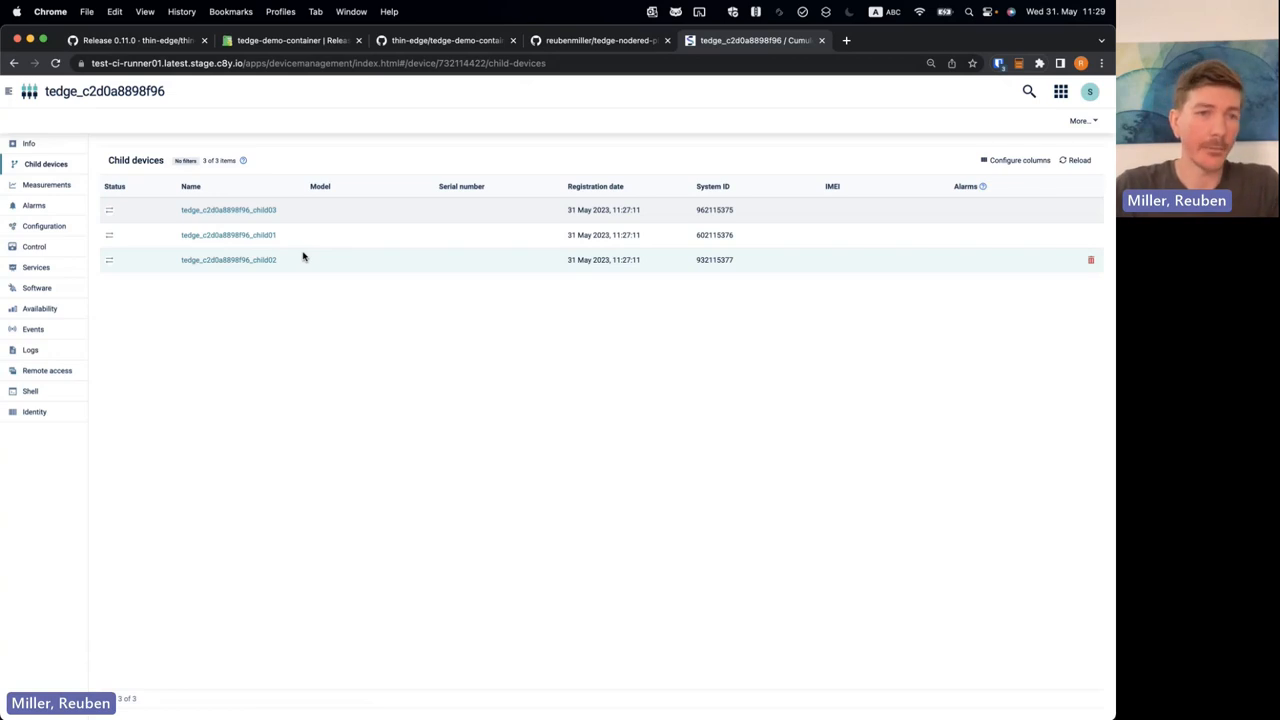
Request child-iot-linux firmware version 1.0.0 for child01 from its Firmware page
click(228, 235)
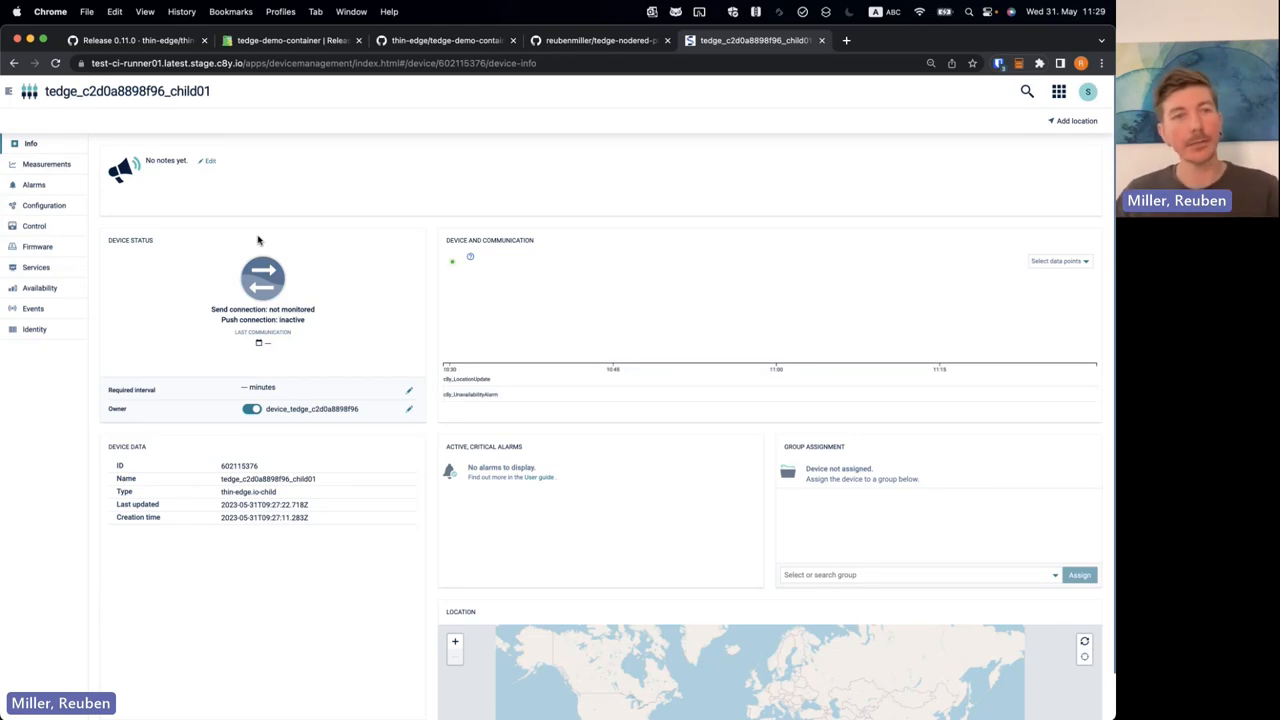
click(37, 247)
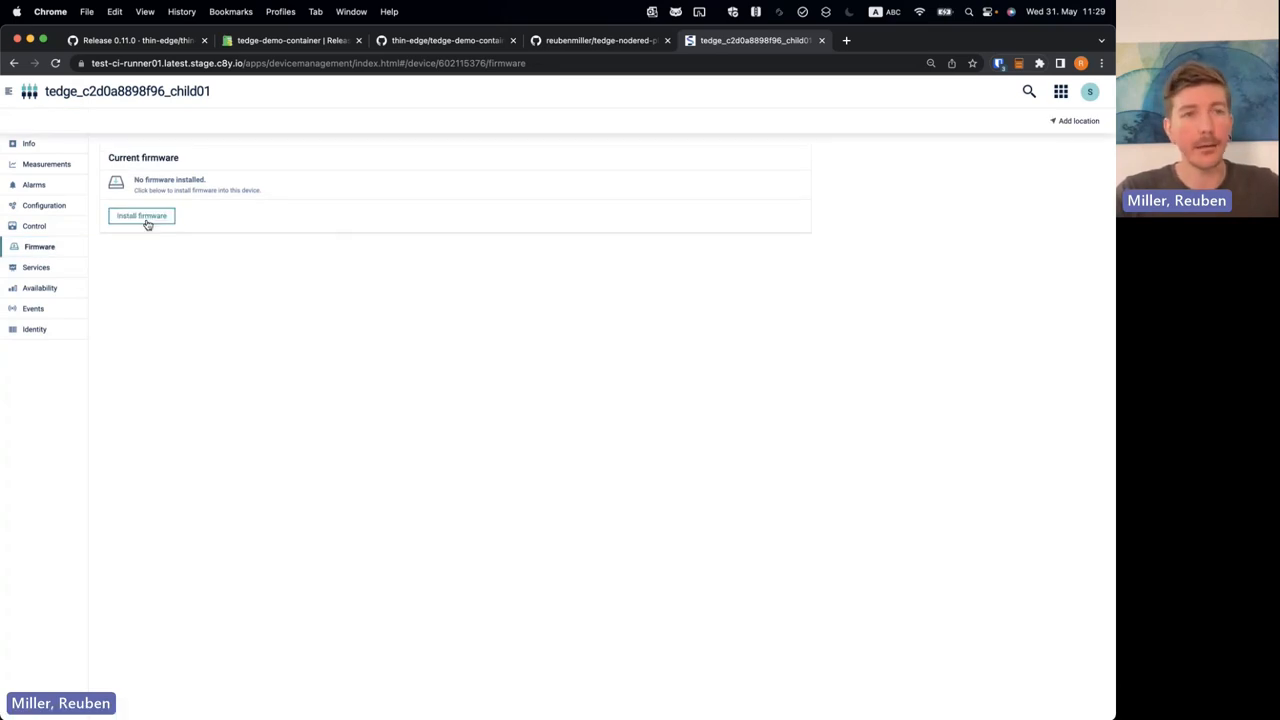
click(141, 216)
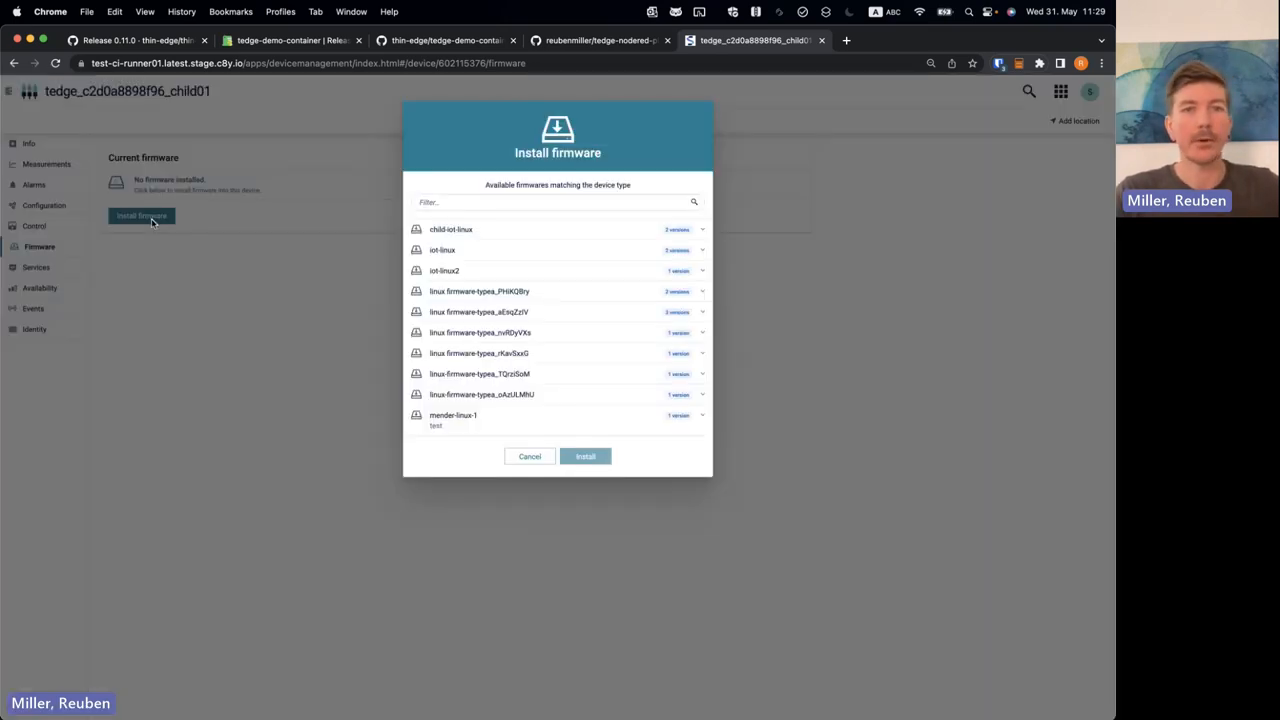
click(700, 229)
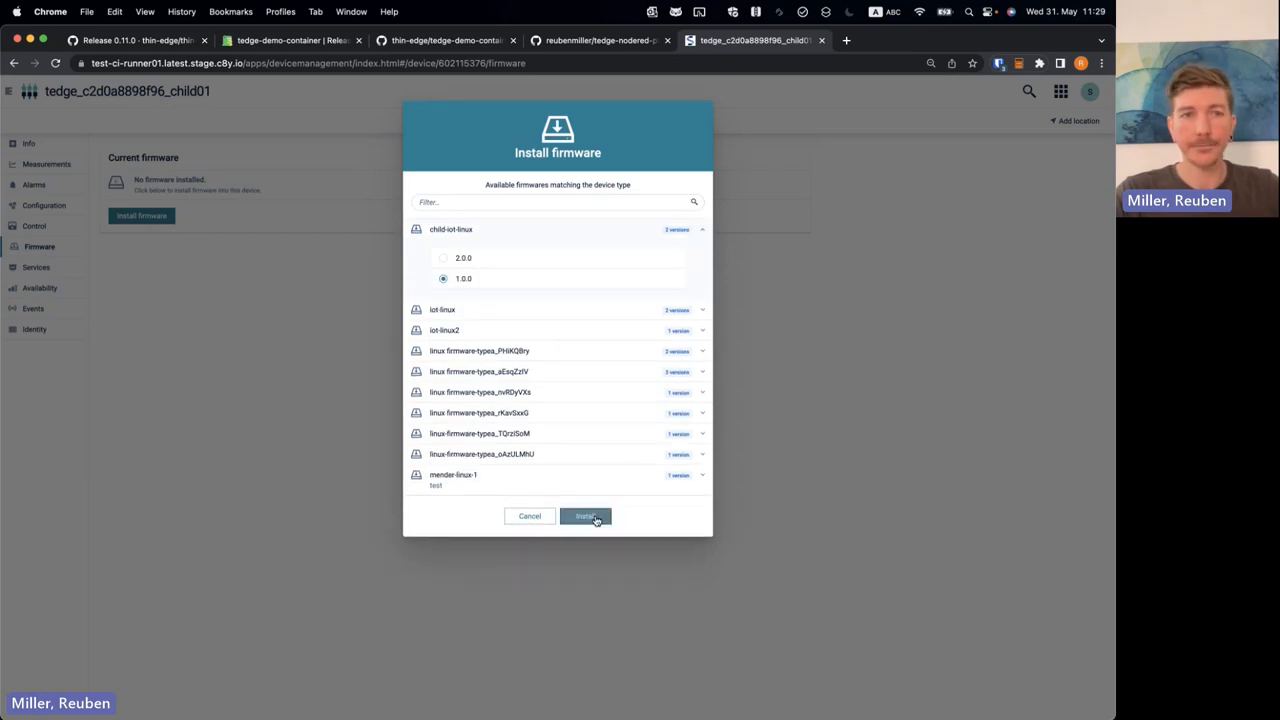
click(585, 516)
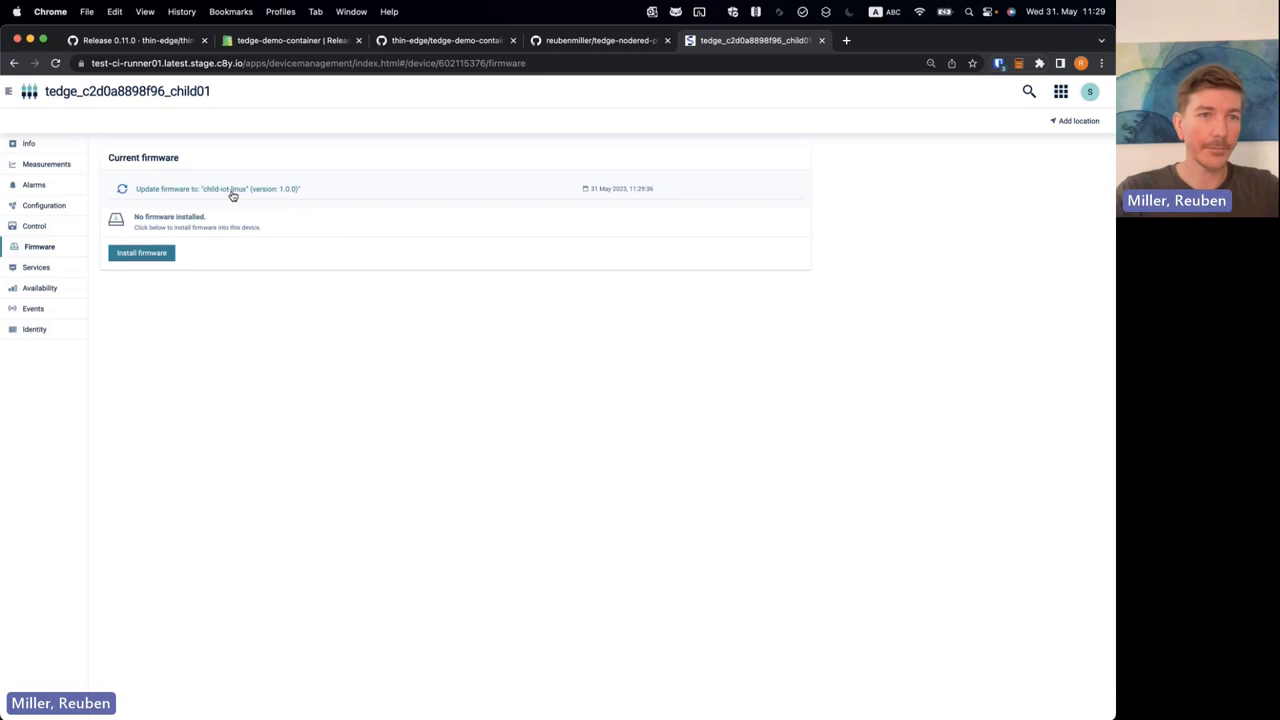
click(33, 308)
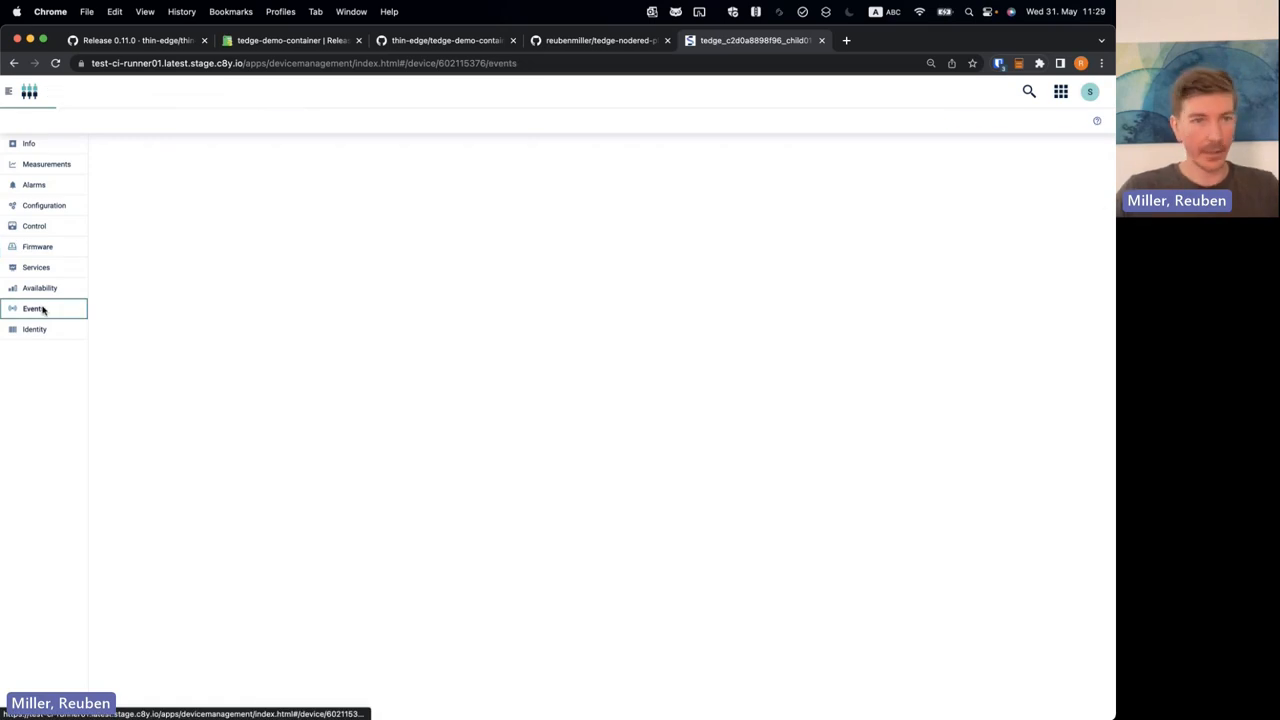
Check child01's events for the completed 1.0.0 firmware update, then view its Cpu chart
click(34, 308)
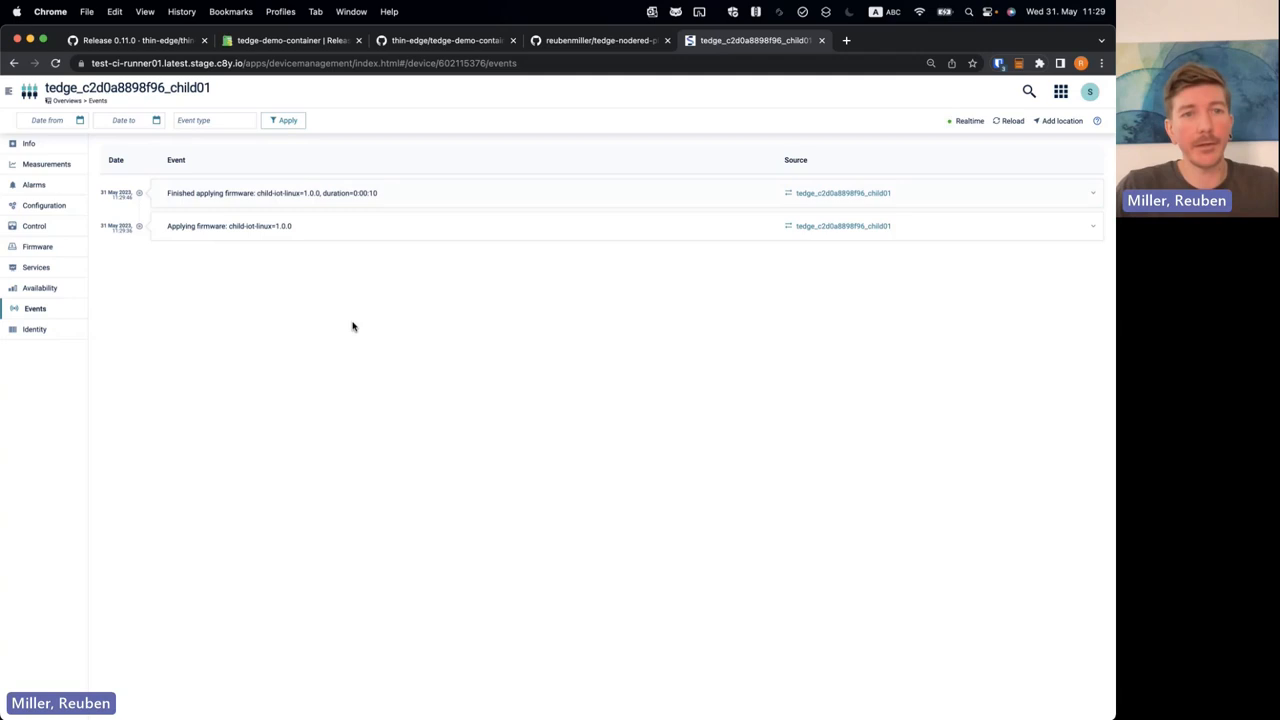
mouse_move(196, 204)
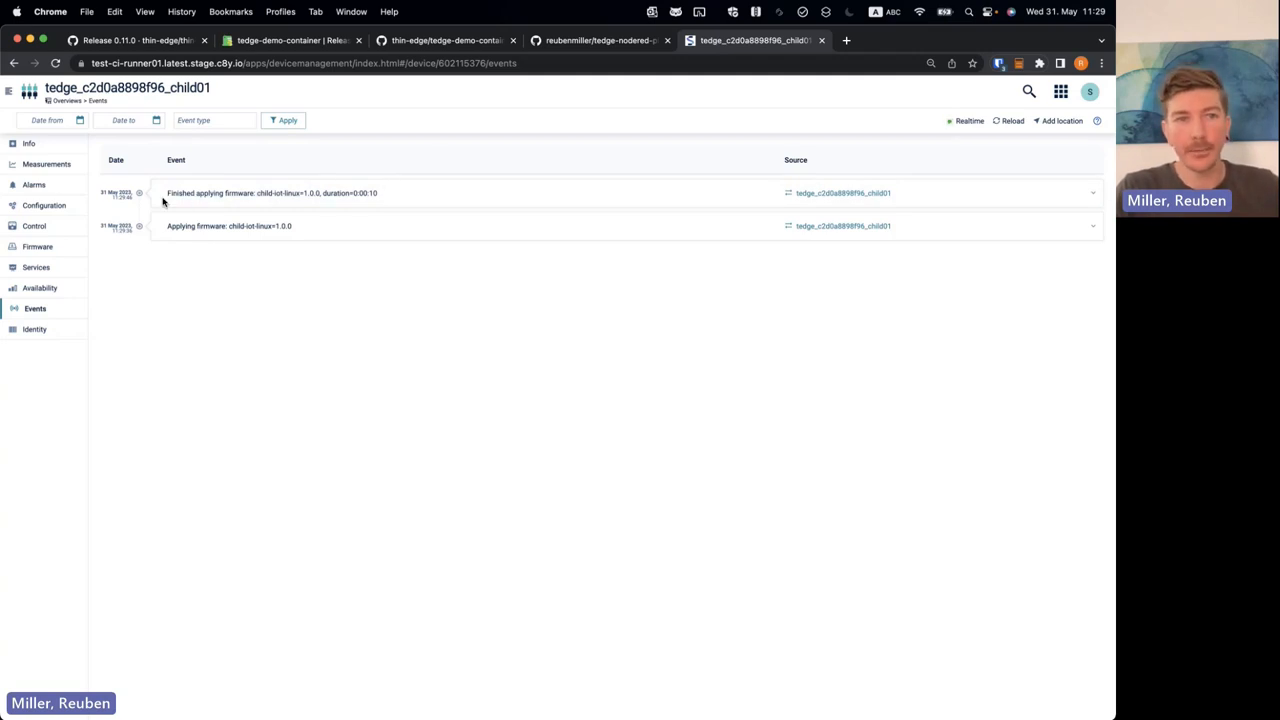
mouse_move(238, 307)
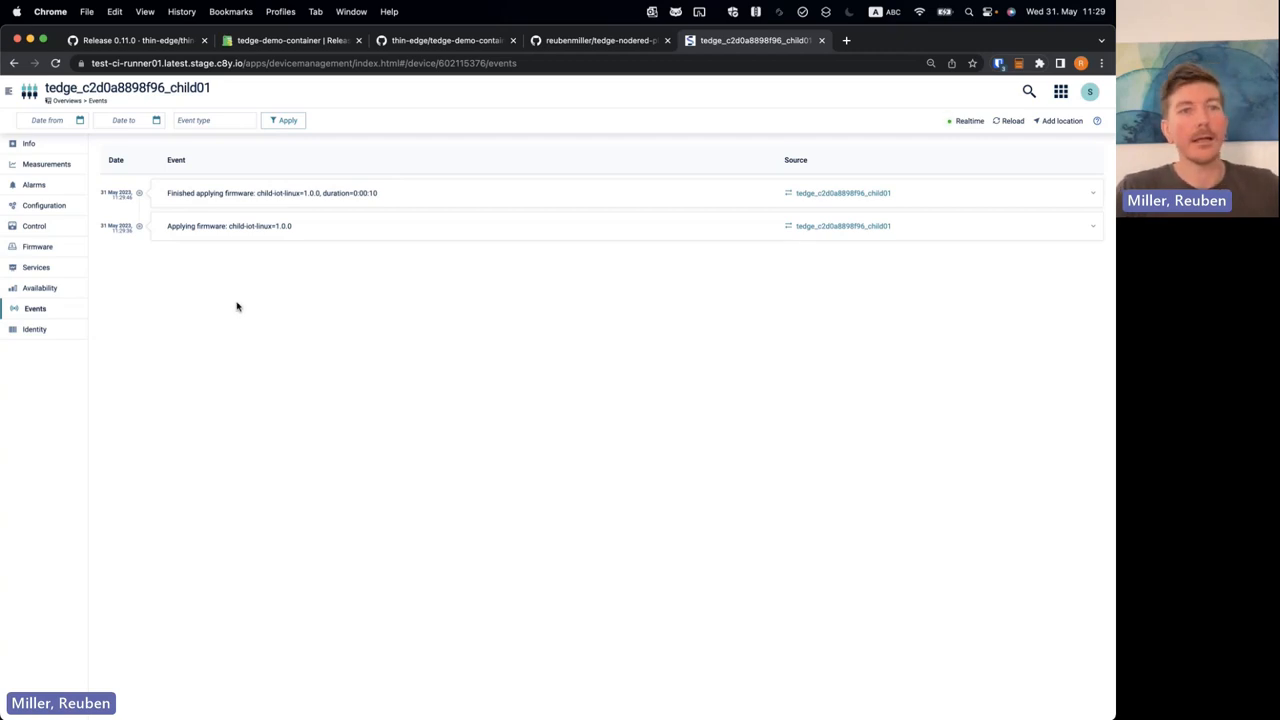
click(48, 163)
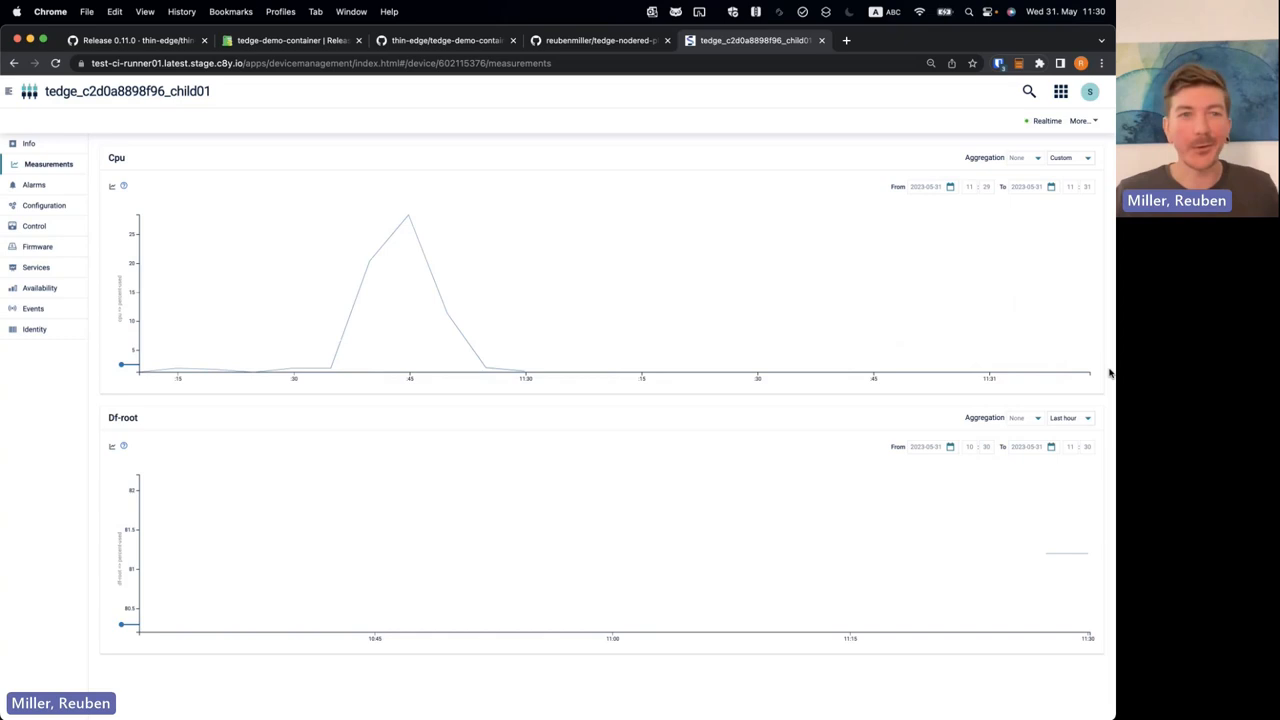
mouse_move(575, 207)
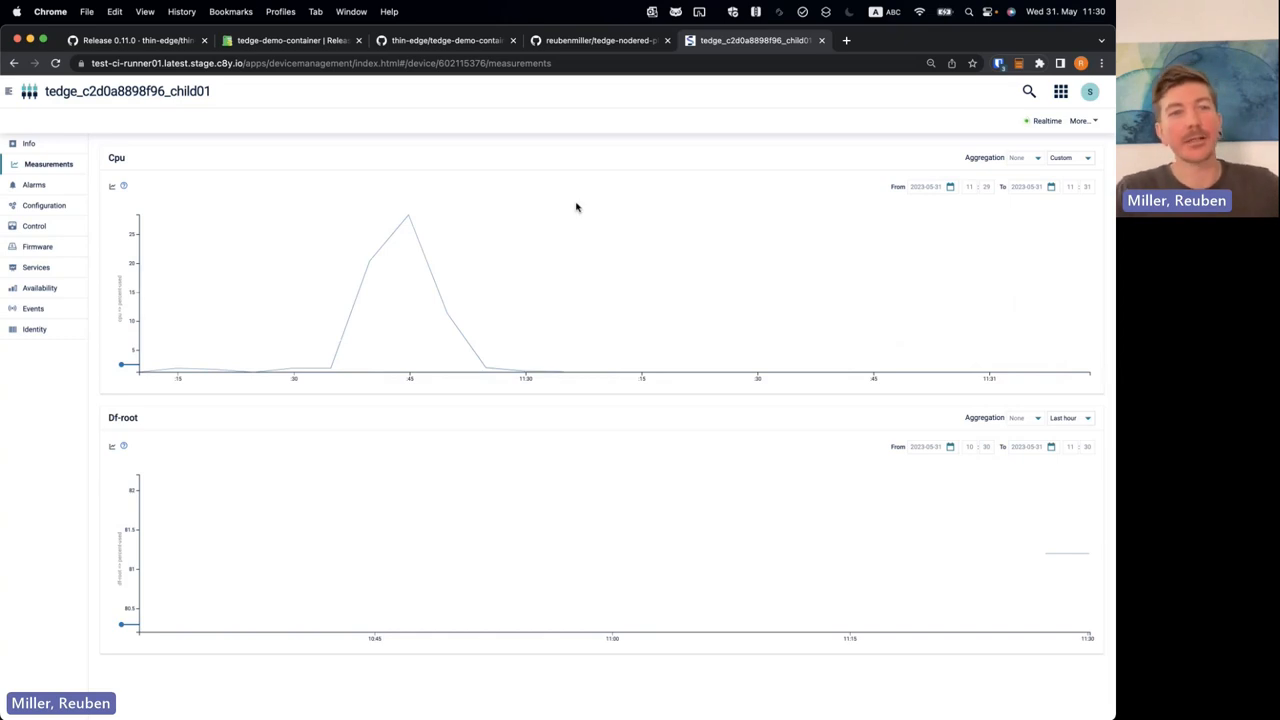
mouse_move(427, 260)
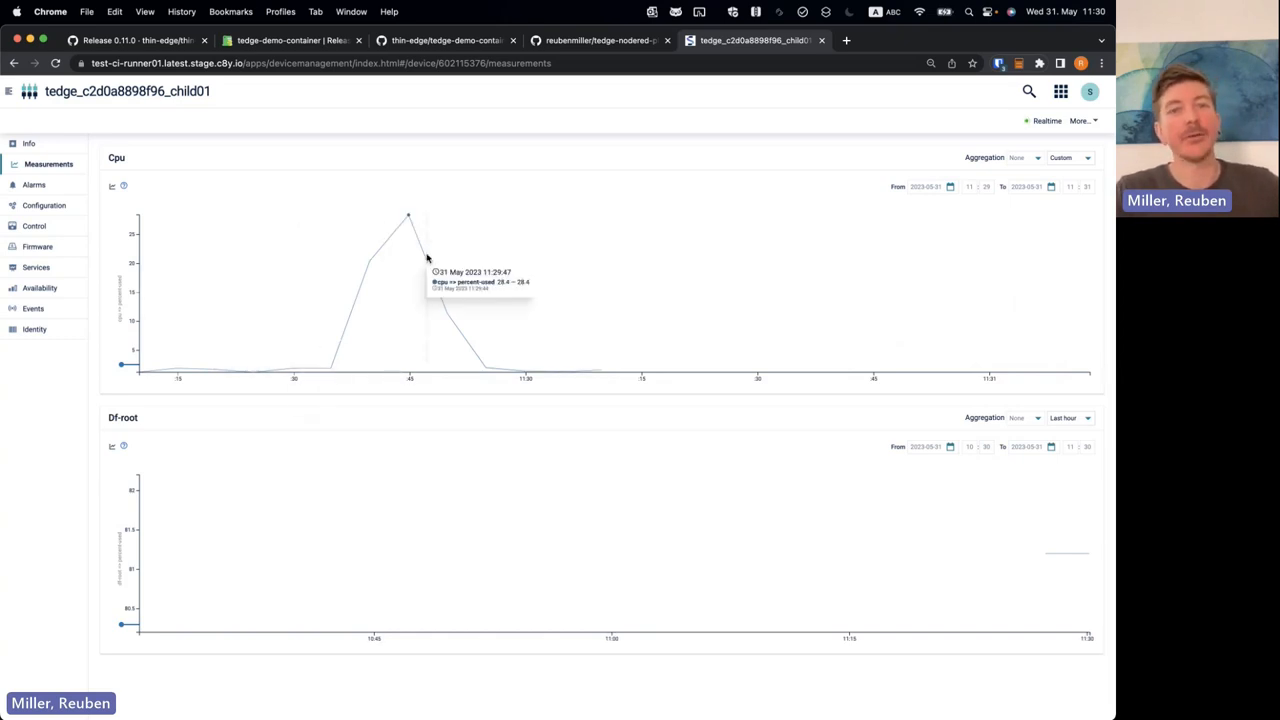
mouse_move(420, 208)
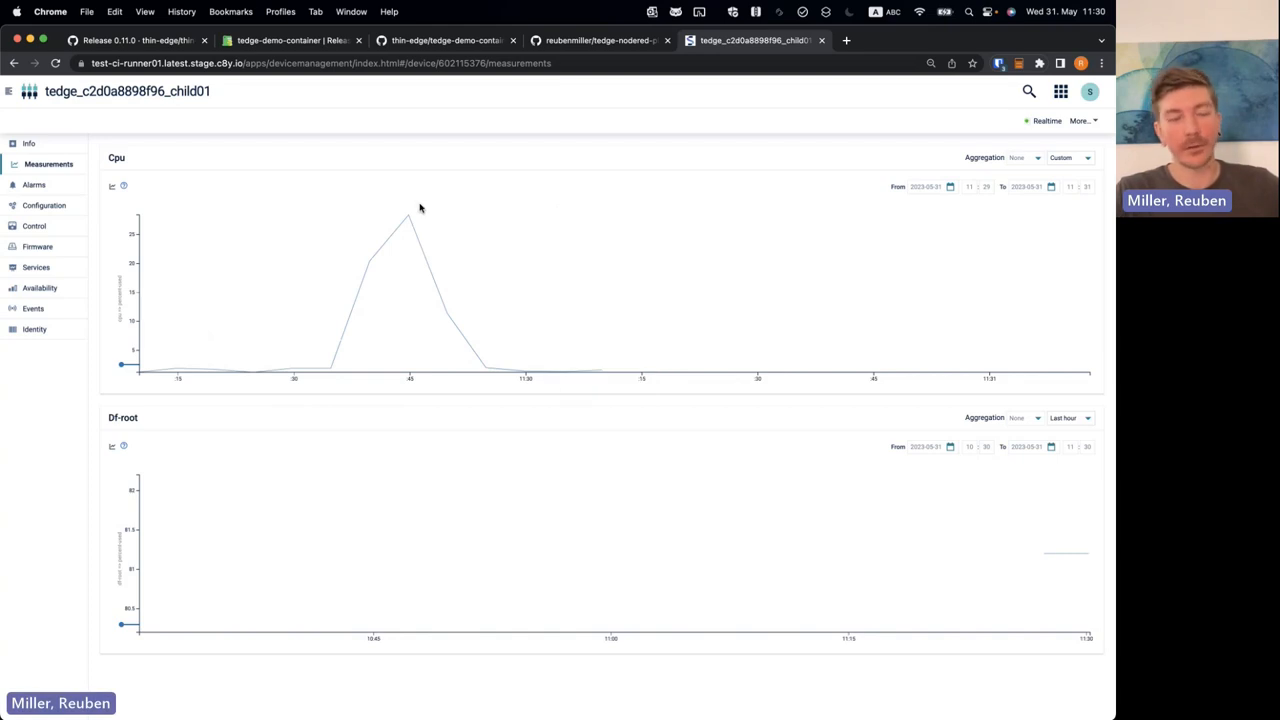